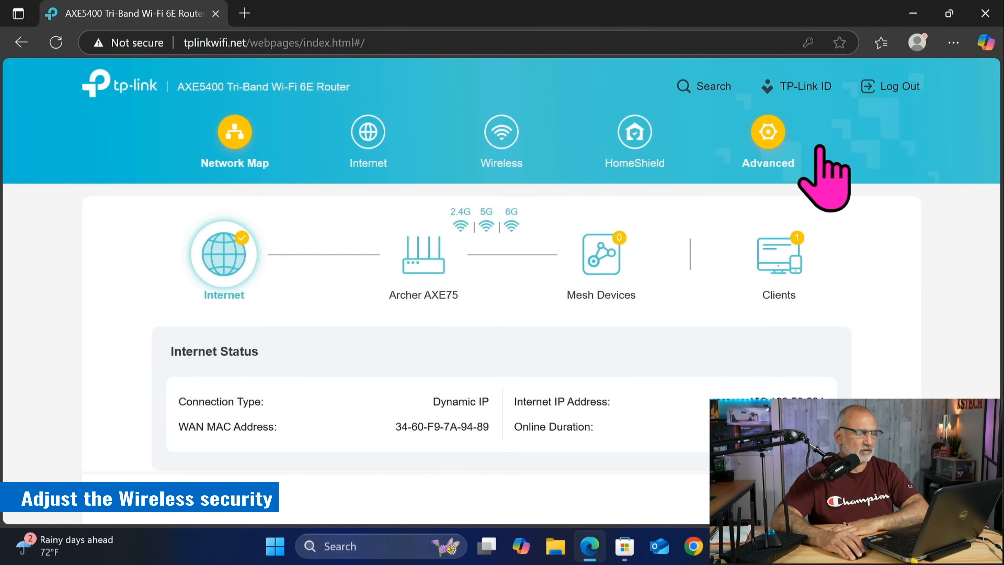
Go to Advanced > Wireless > Wireless Settings, collapsing the Network group on the way
{"action": "left_click", "coordinate": [768, 131]}
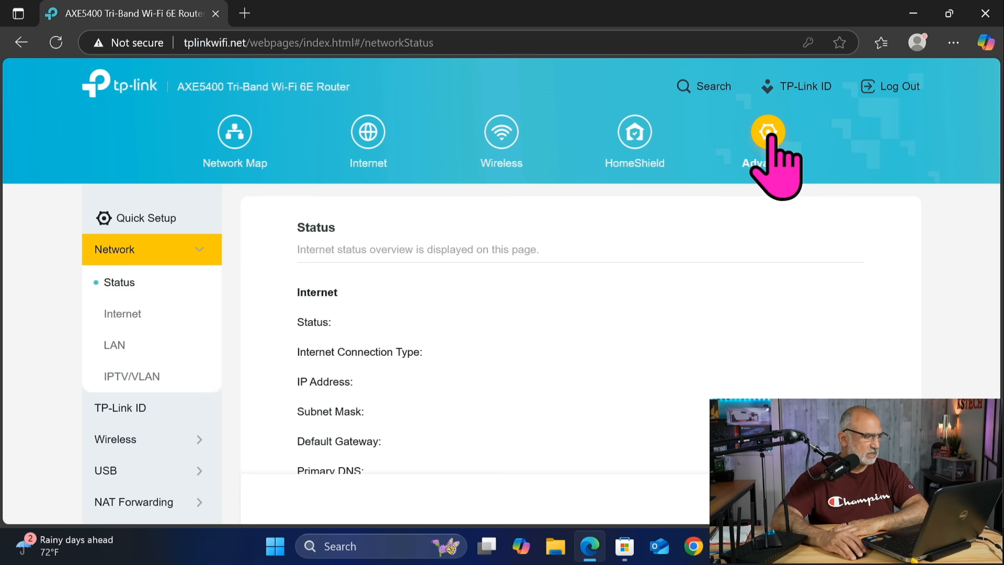
{"action": "left_click", "coordinate": [769, 132]}
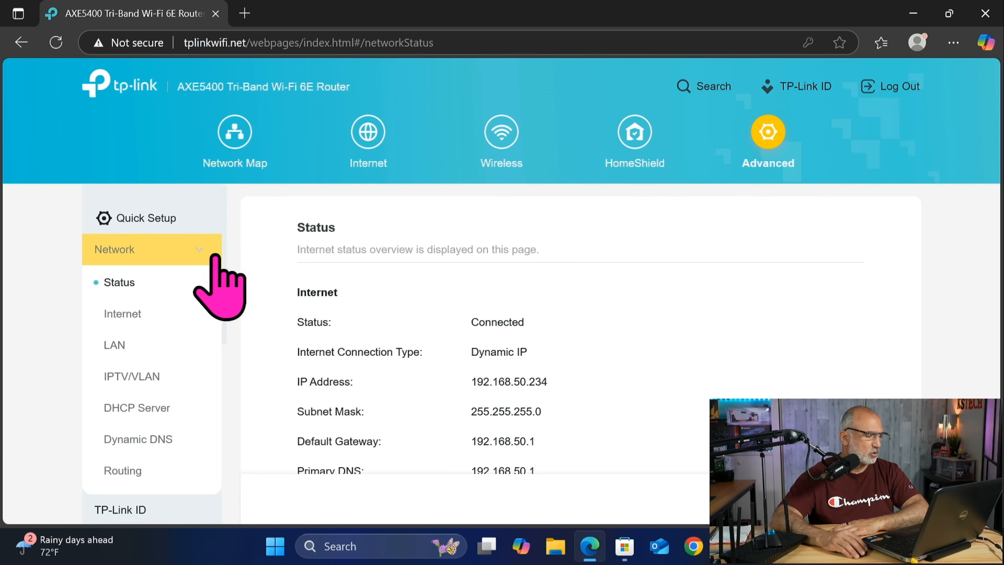
{"action": "mouse_move", "coordinate": [201, 259]}
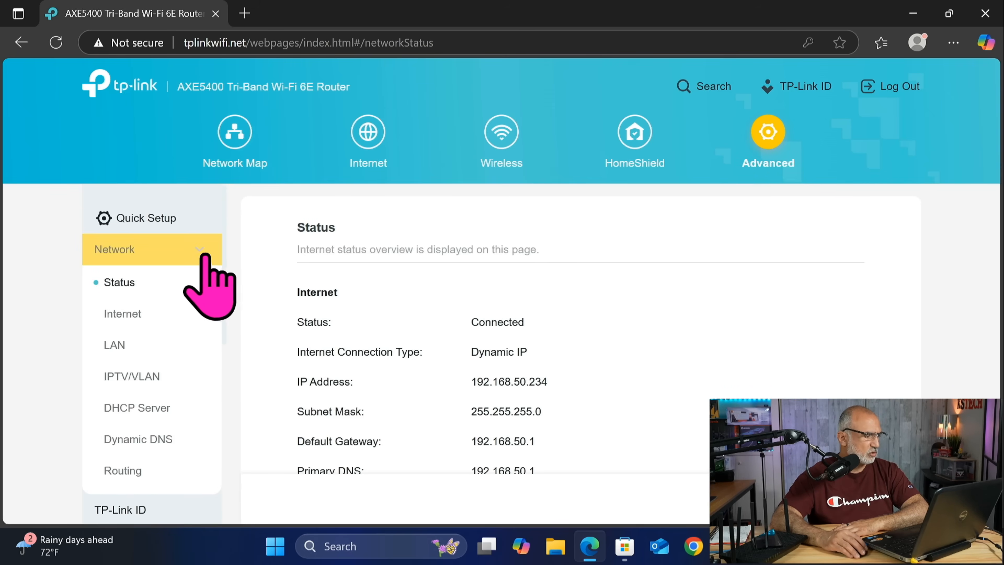
{"action": "left_click", "coordinate": [136, 250]}
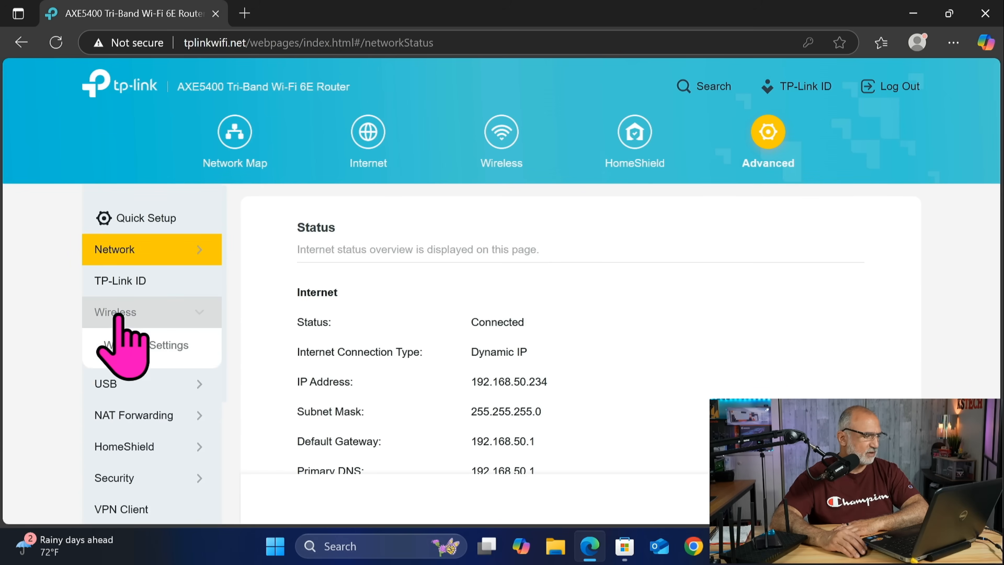
{"action": "left_click", "coordinate": [115, 312]}
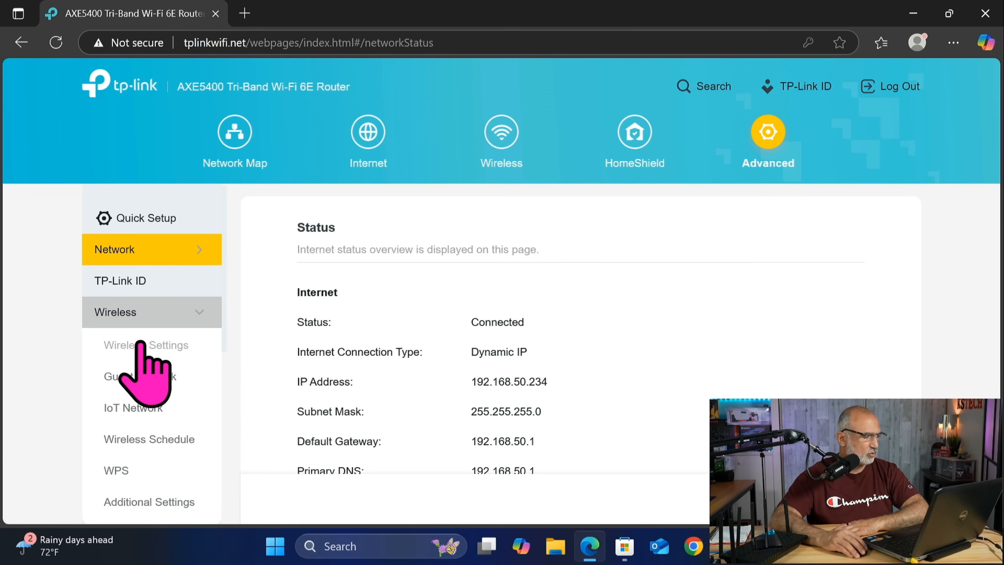
{"action": "left_click", "coordinate": [146, 345]}
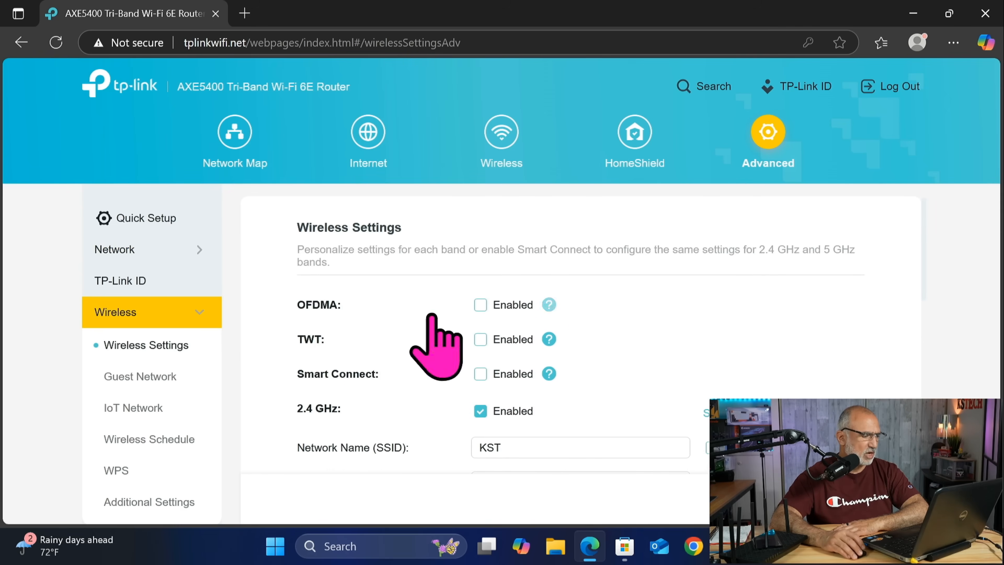
{"action": "mouse_move", "coordinate": [742, 346]}
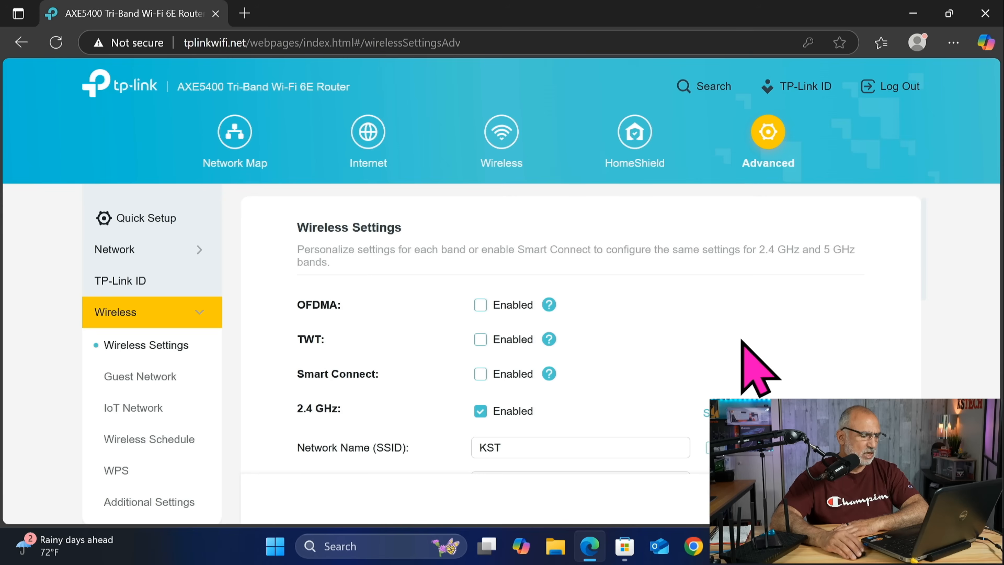
Scroll to the 2.4 GHz band section showing name, WPA2-PSK security and password
{"action": "scroll", "scroll_direction": "down", "scroll_amount": 3}
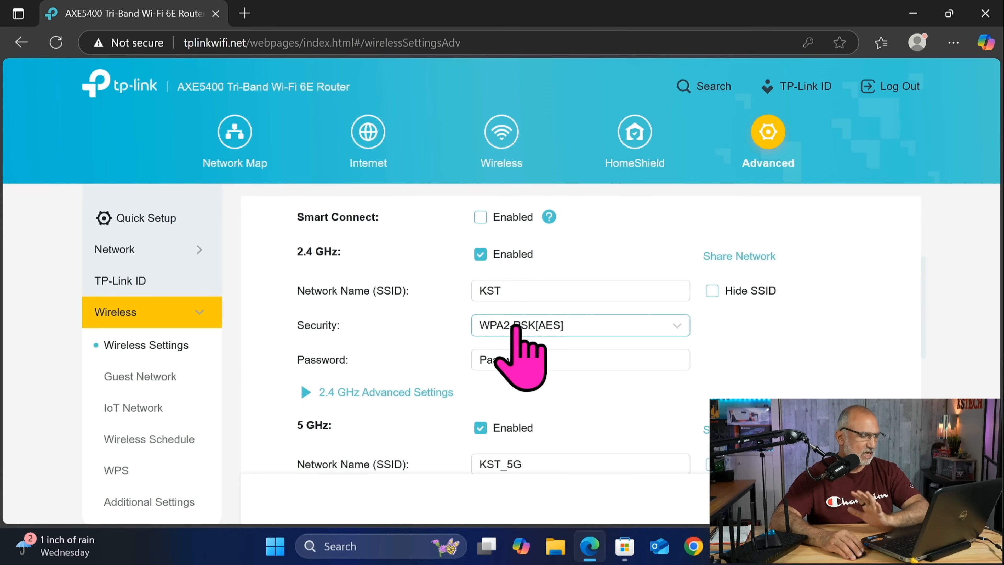
{"action": "scroll", "scroll_direction": "down", "scroll_amount": 3}
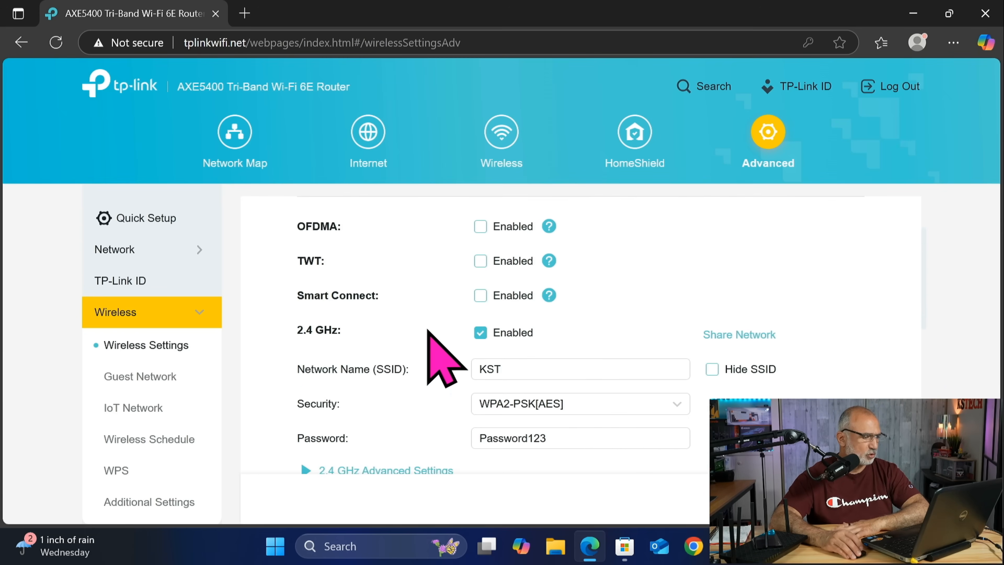
{"action": "scroll", "scroll_direction": "down", "scroll_amount": 3}
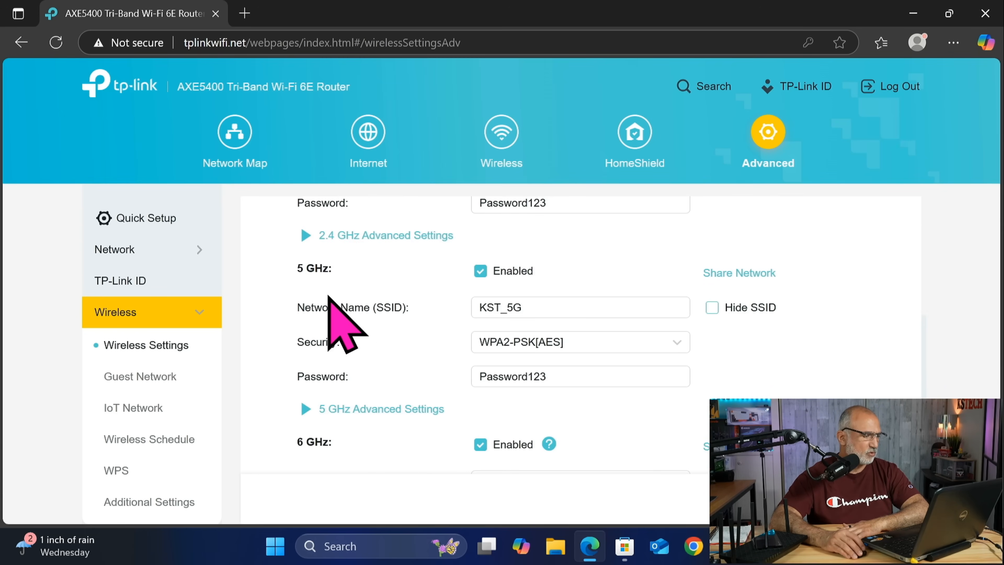
{"action": "scroll", "scroll_direction": "down", "scroll_amount": 3}
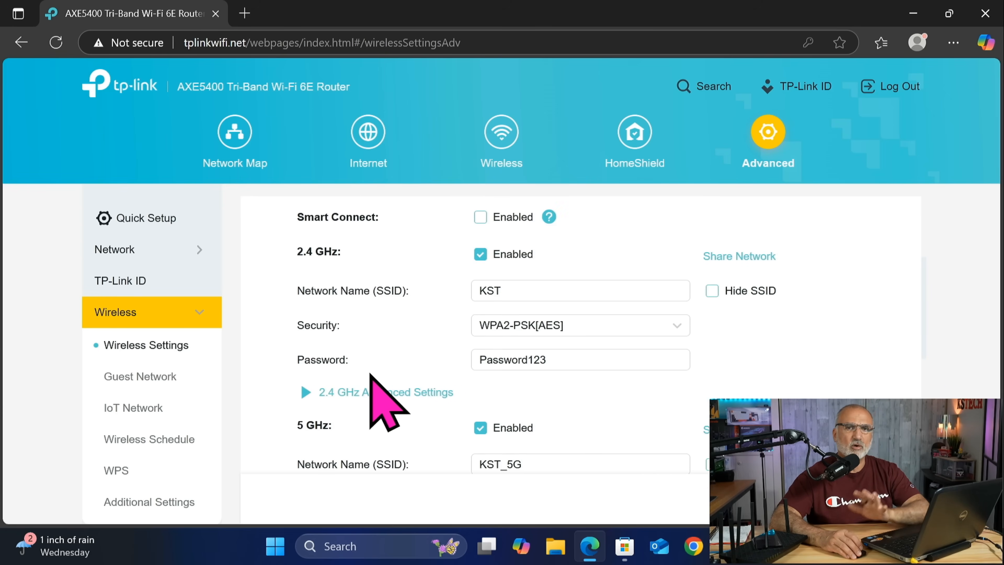
{"action": "mouse_move", "coordinate": [337, 287]}
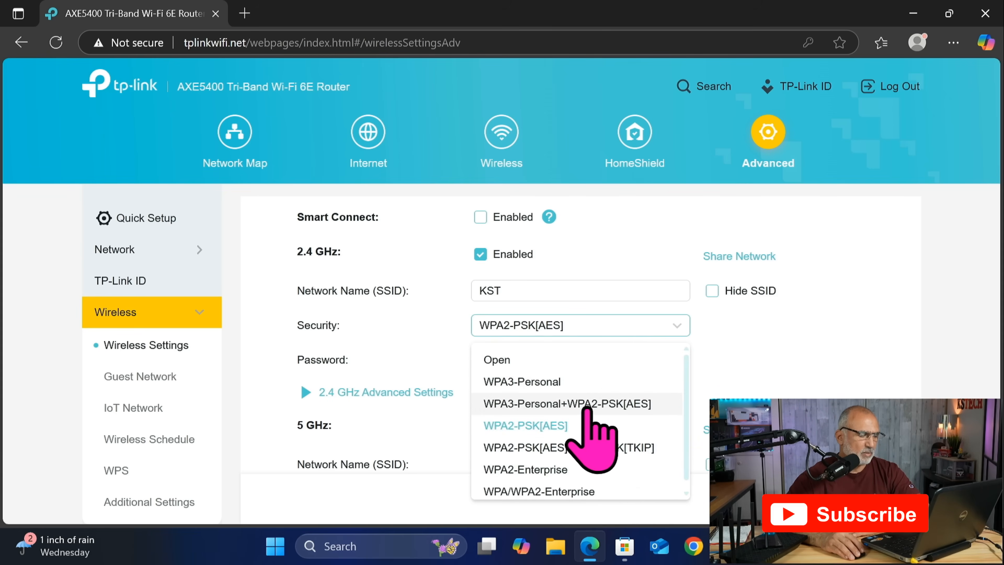
Set both the 2.4 GHz and 5 GHz Security fields to WPA3-Personal+WPA2-PSK[AES]
{"action": "left_click", "coordinate": [549, 404]}
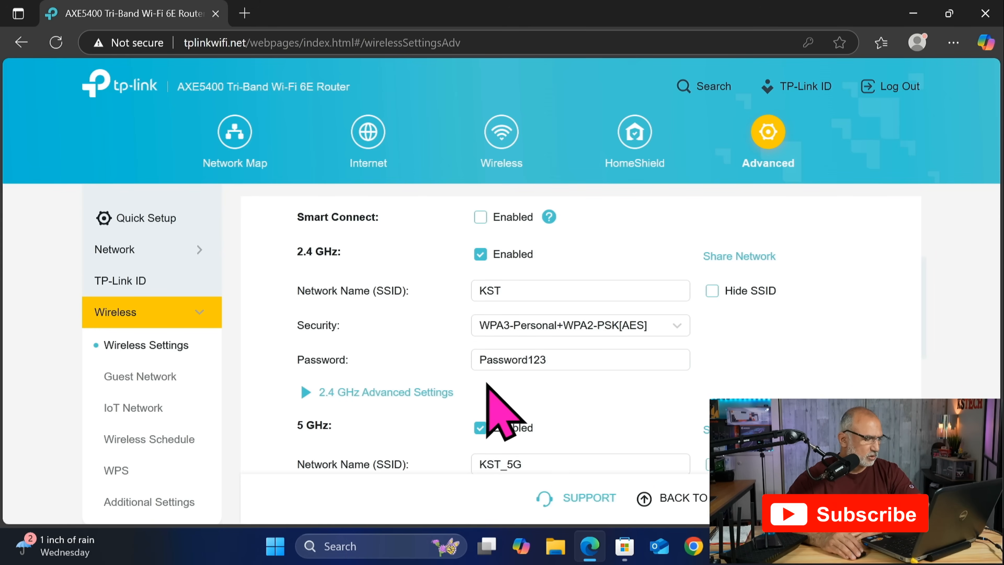
{"action": "scroll", "scroll_direction": "down", "scroll_amount": 3}
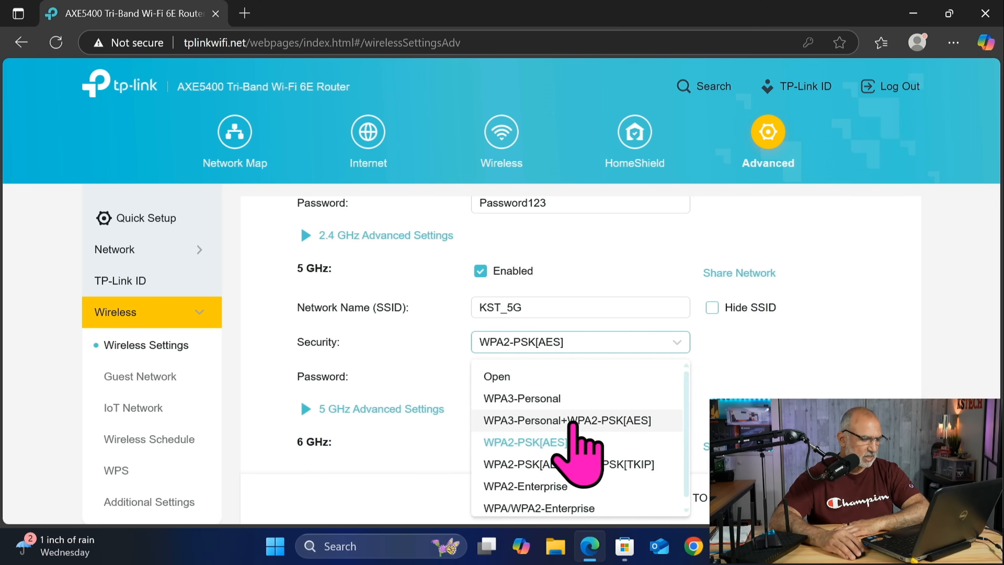
{"action": "left_click", "coordinate": [549, 421]}
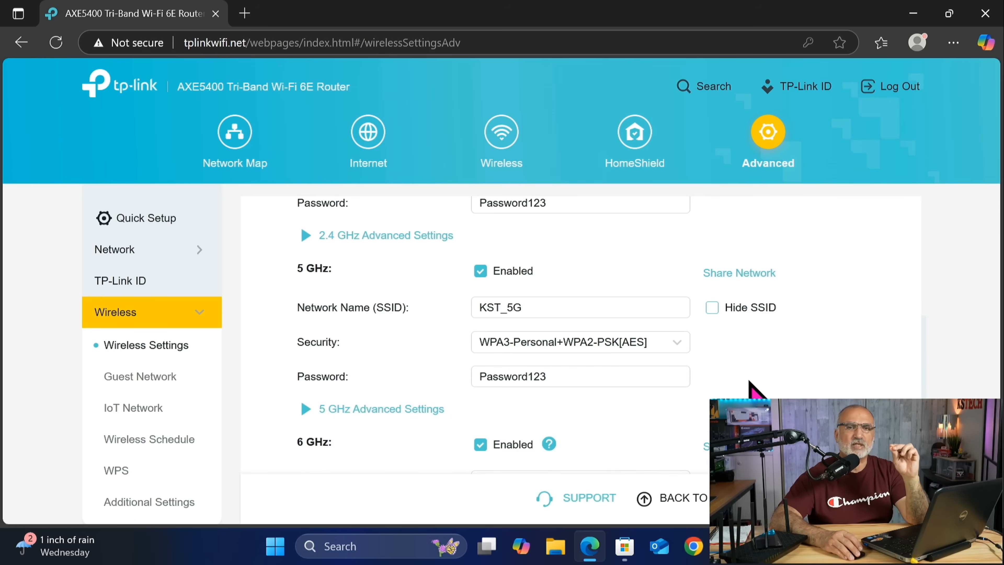
{"action": "mouse_move", "coordinate": [749, 391]}
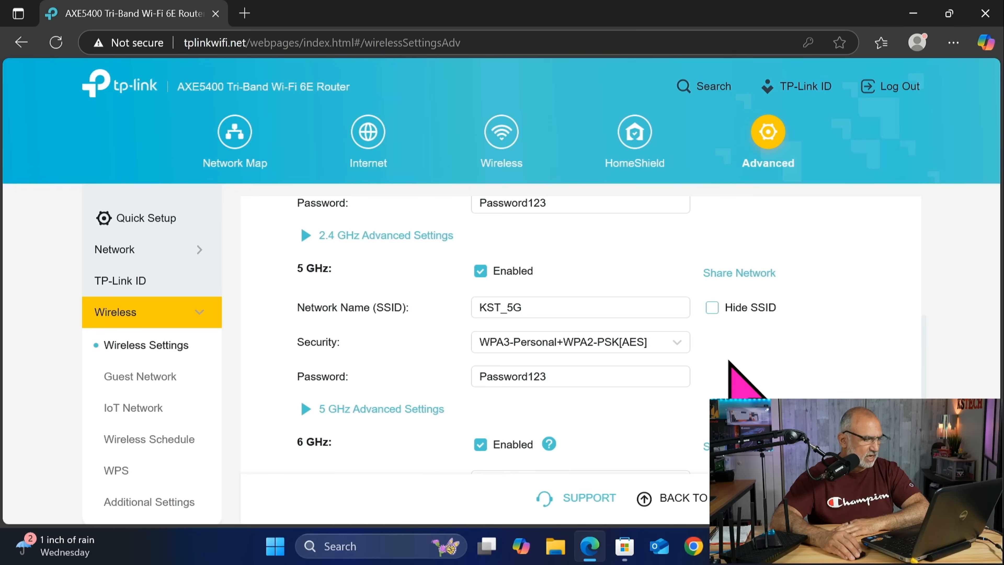
{"action": "scroll", "scroll_direction": "down", "scroll_amount": 3}
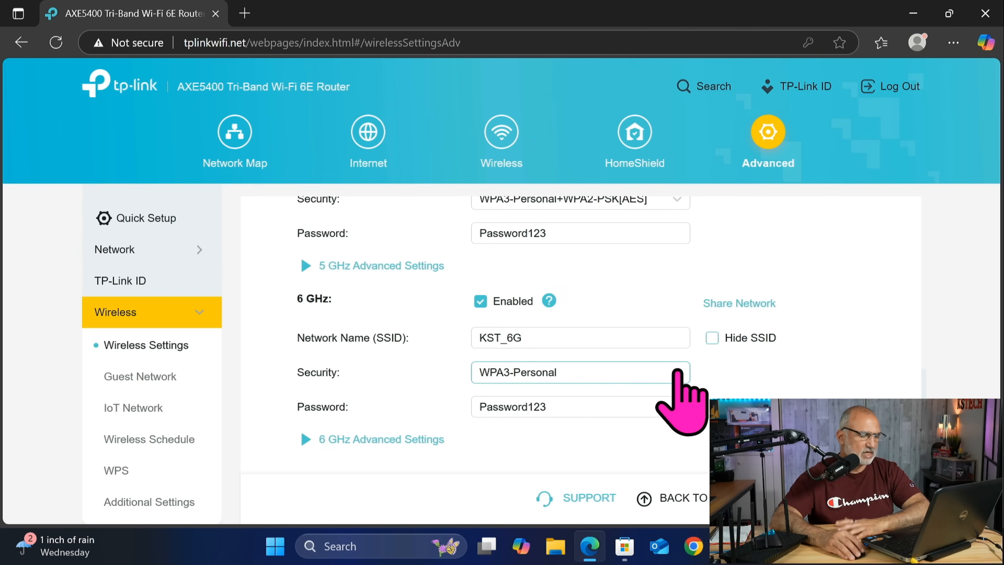
Keep 6 GHz on WPA3-Personal, save the wireless security changes and confirm the success dialog
{"action": "left_click", "coordinate": [574, 372]}
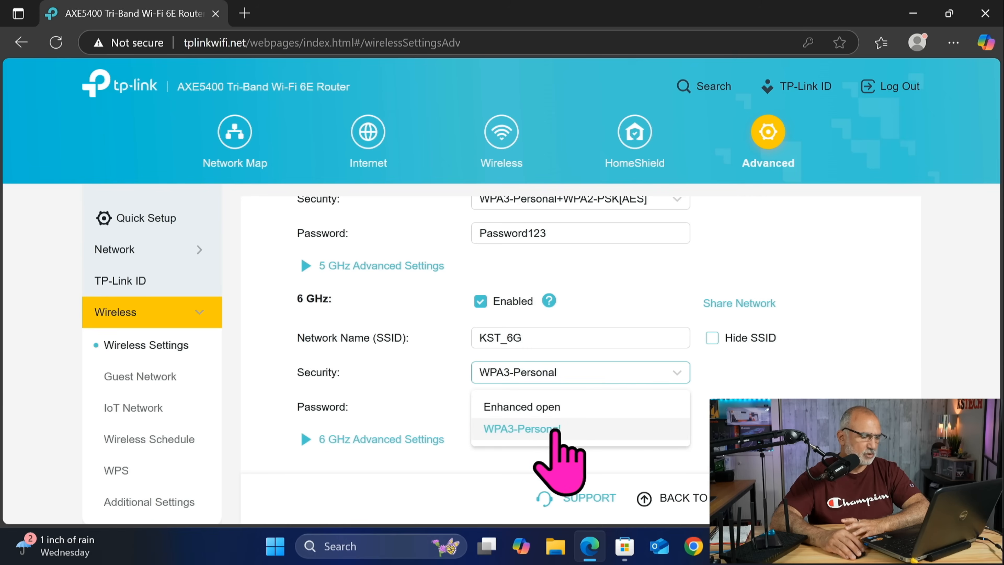
{"action": "left_click", "coordinate": [521, 428]}
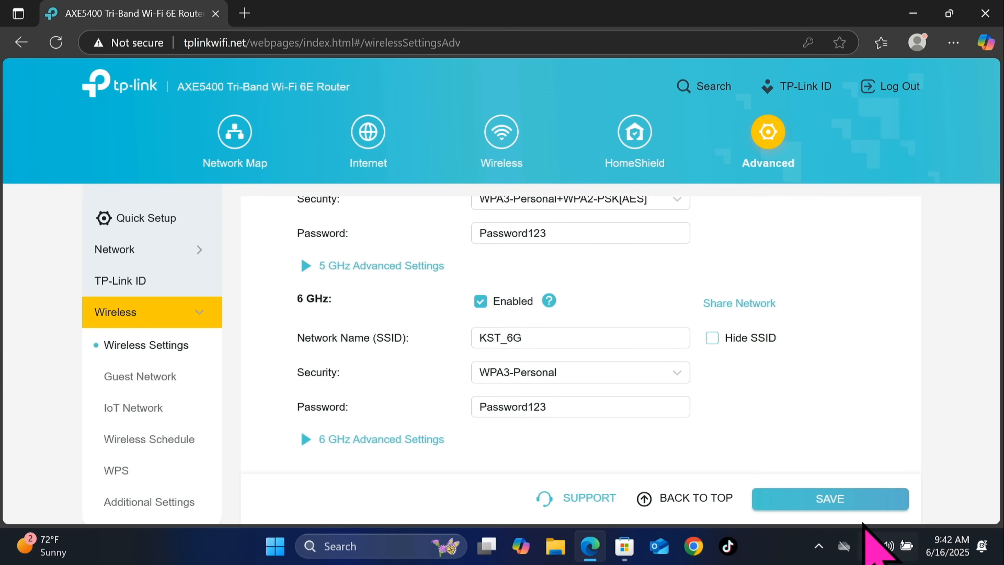
{"action": "left_click", "coordinate": [830, 499]}
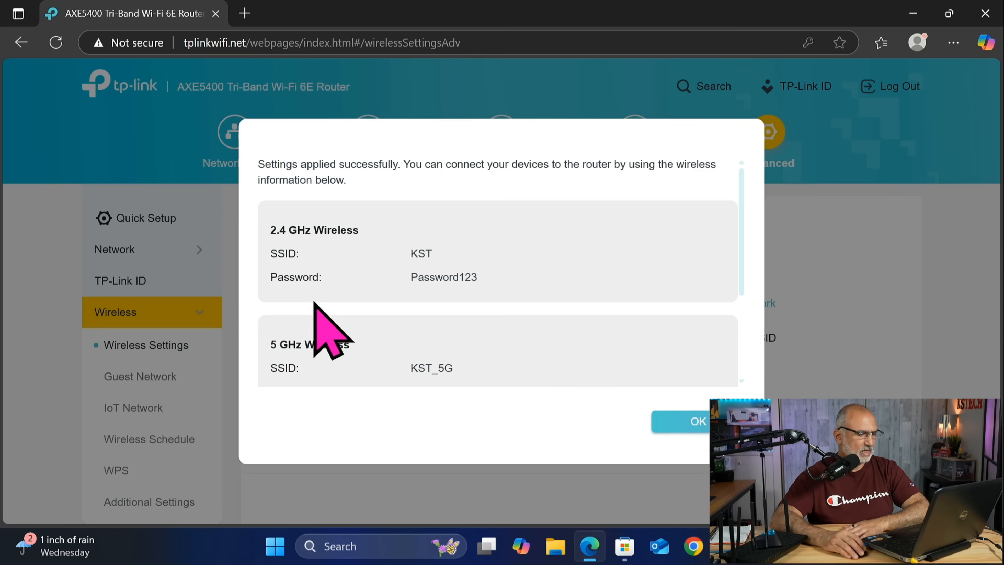
{"action": "left_click", "coordinate": [691, 424]}
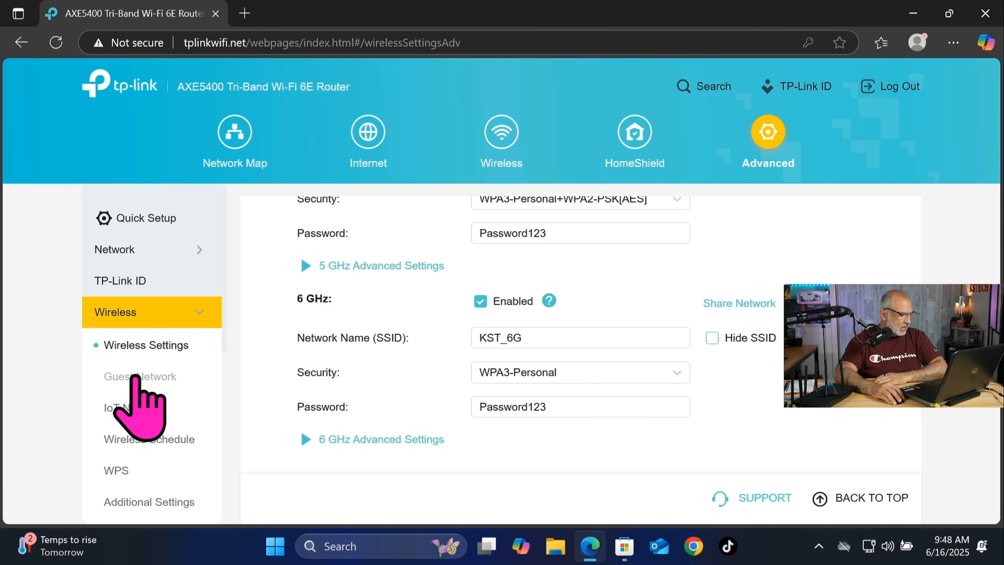
On the Guest Network page, enable the 2.4 GHz guest band and name its SSID KST
{"action": "left_click", "coordinate": [140, 377]}
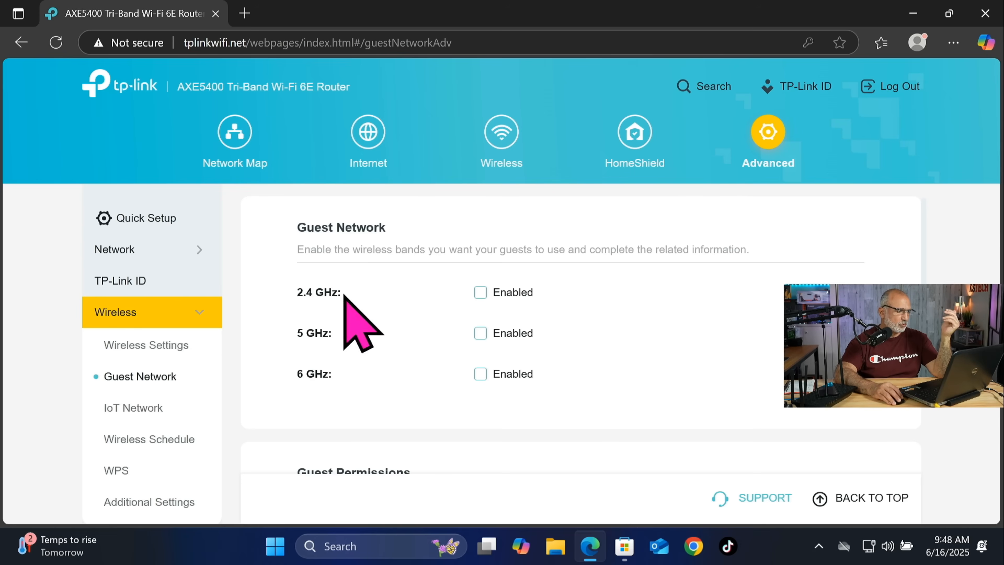
{"action": "mouse_move", "coordinate": [480, 292]}
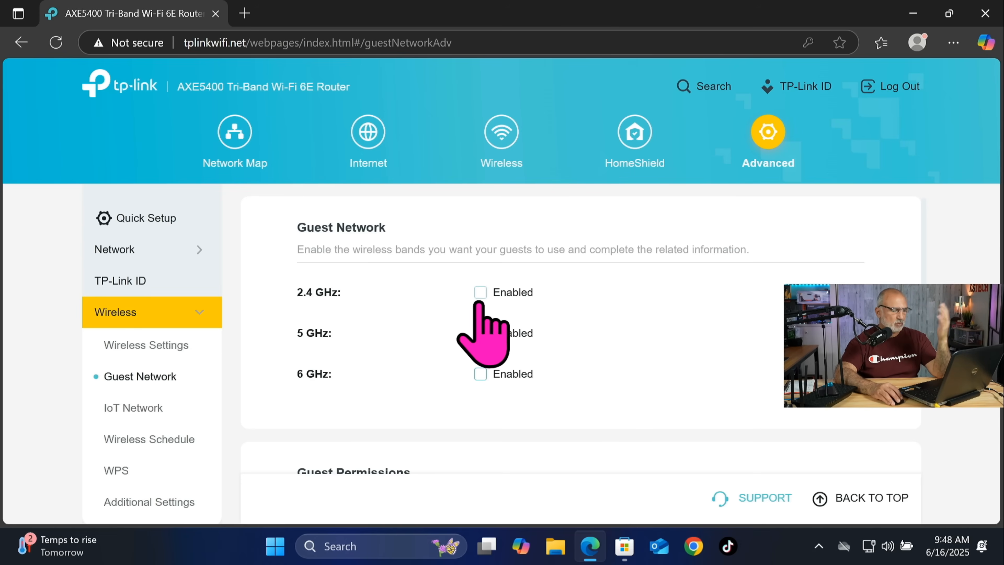
{"action": "left_click", "coordinate": [480, 292]}
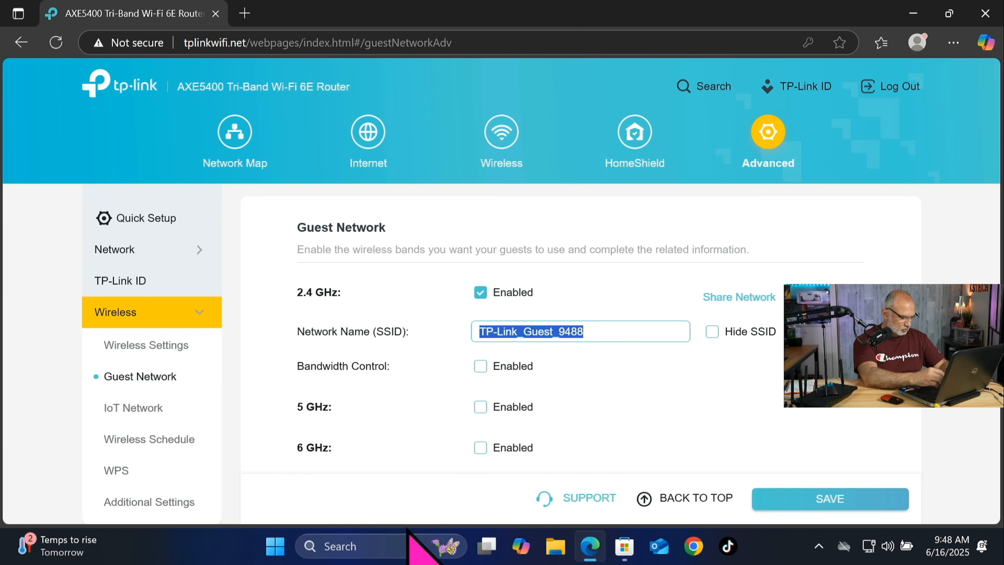
{"action": "type", "text": "KST"}
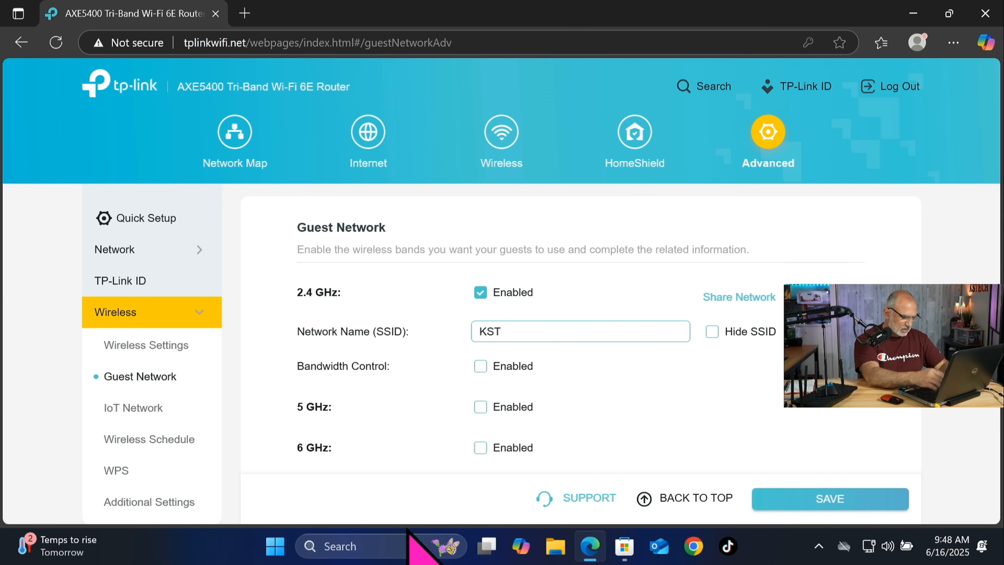
Limit guest network access time to 4 Hours
{"action": "scroll", "scroll_direction": "down", "scroll_amount": 3}
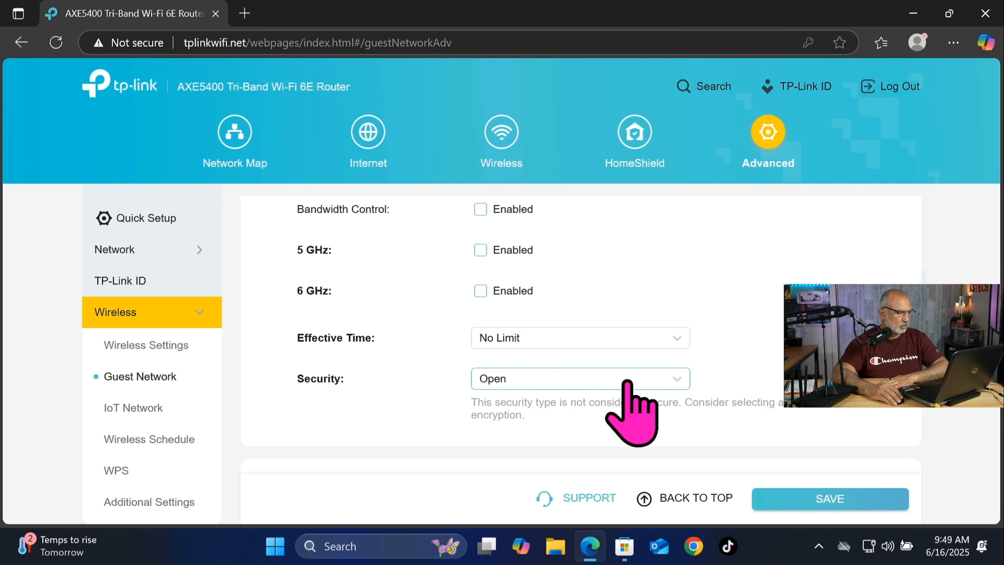
{"action": "scroll", "scroll_direction": "down", "scroll_amount": 3}
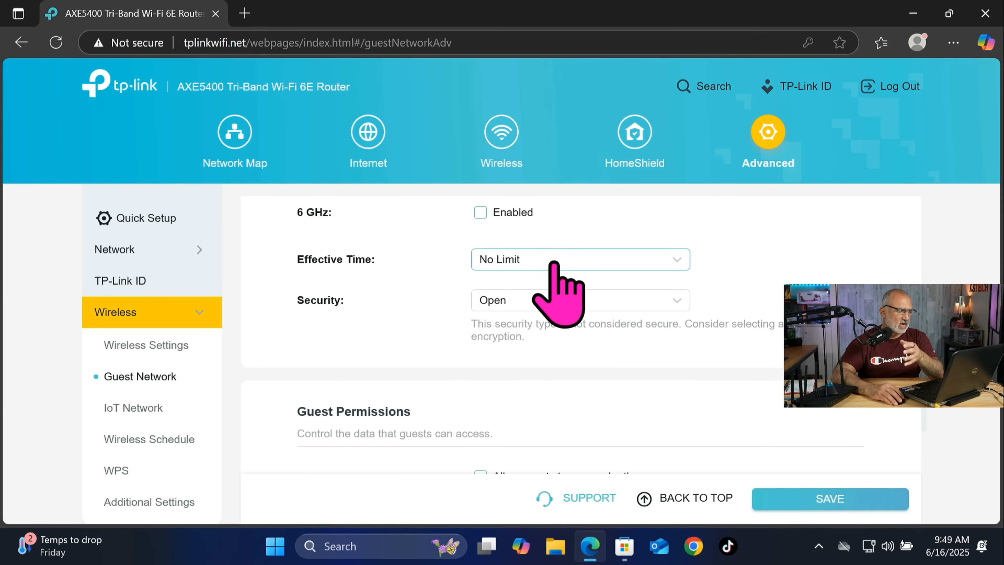
{"action": "left_click", "coordinate": [573, 260]}
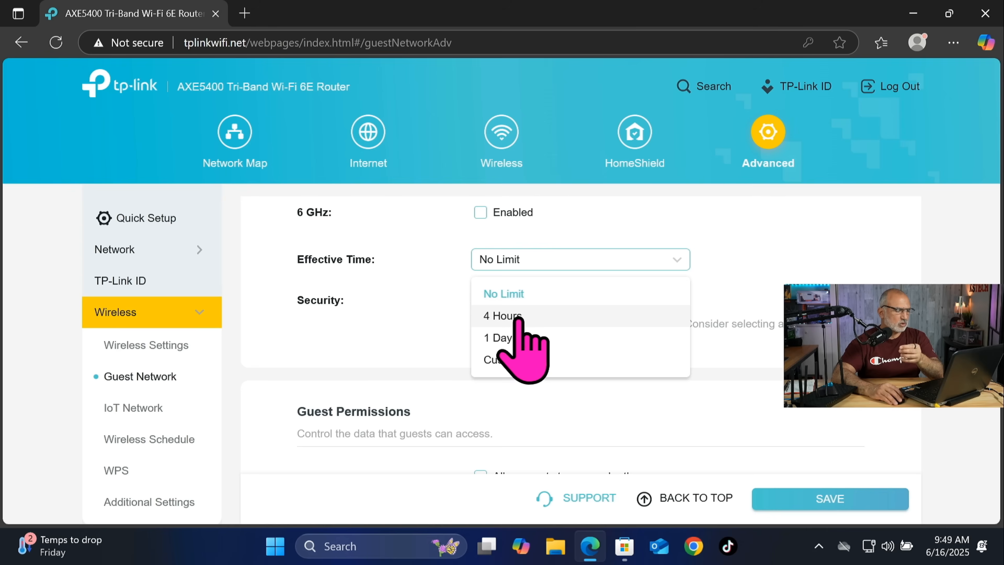
{"action": "left_click", "coordinate": [499, 317]}
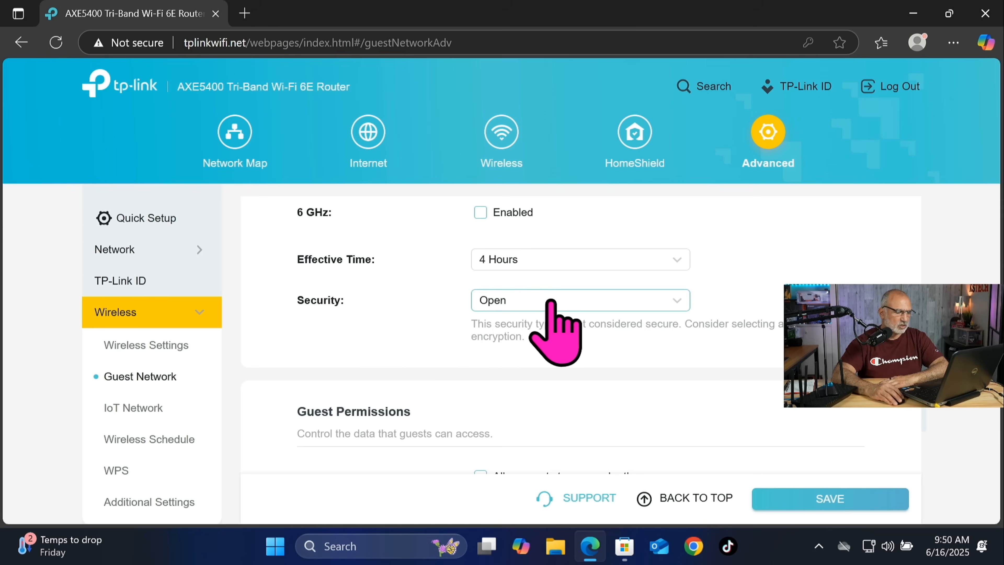
{"action": "left_click", "coordinate": [577, 300]}
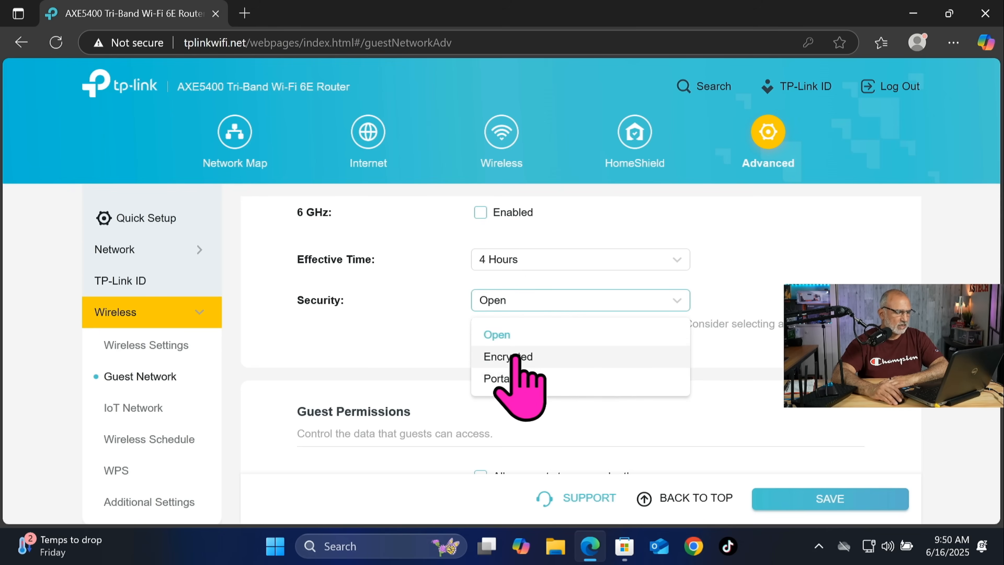
{"action": "left_click", "coordinate": [507, 357]}
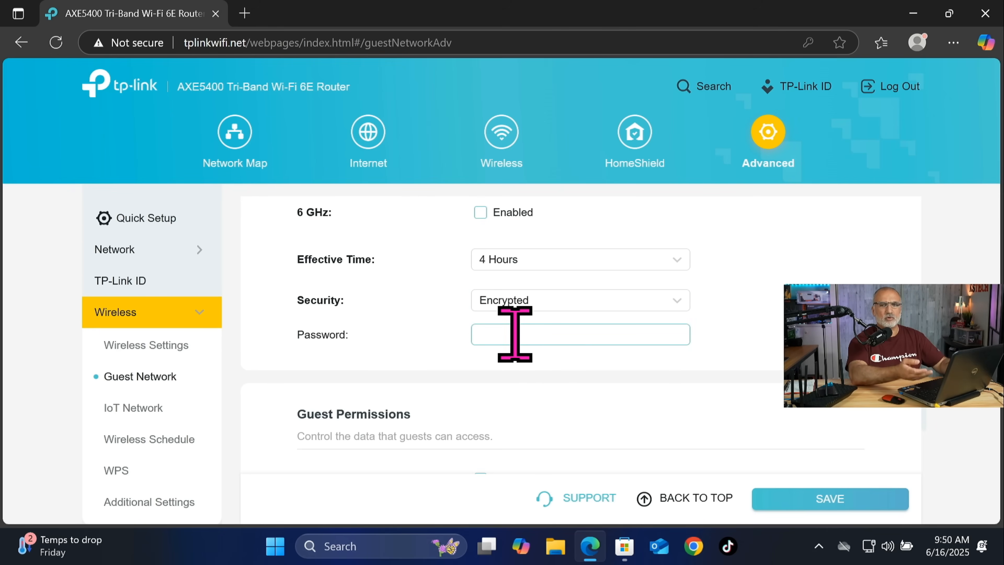
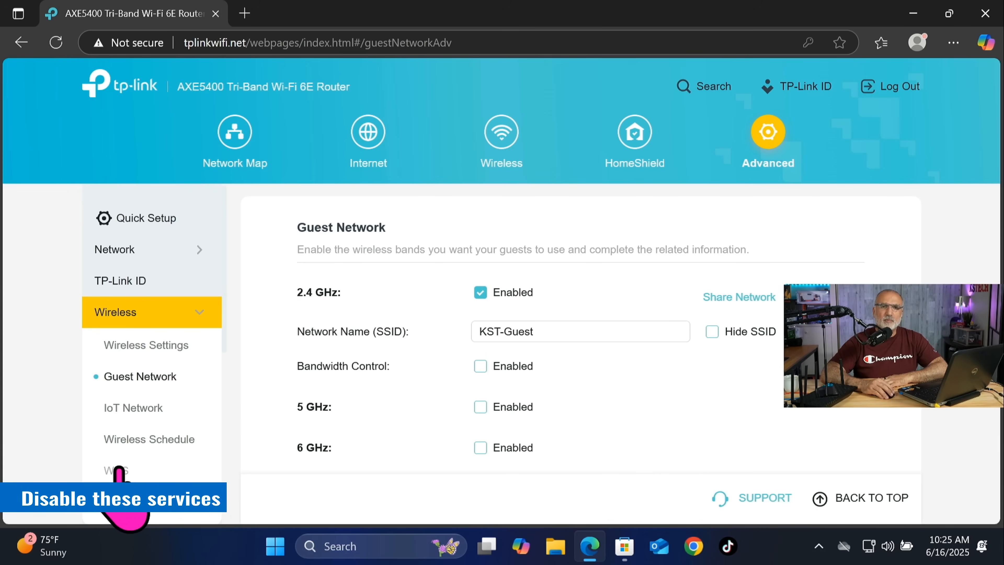
Check WPS, then in USB Storage Sharing switch off Samba and Local FTP
{"action": "left_click", "coordinate": [116, 471]}
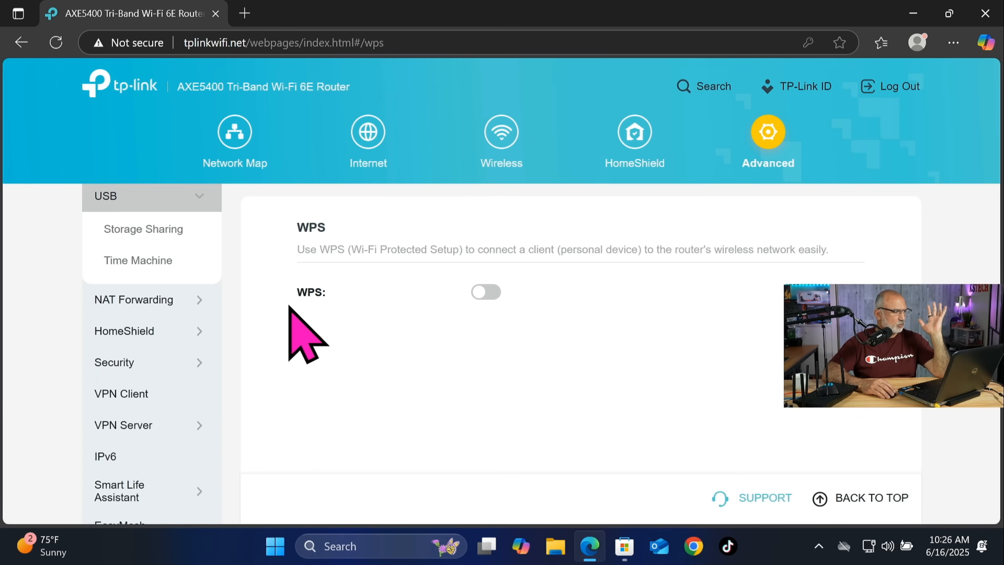
{"action": "left_click", "coordinate": [143, 229]}
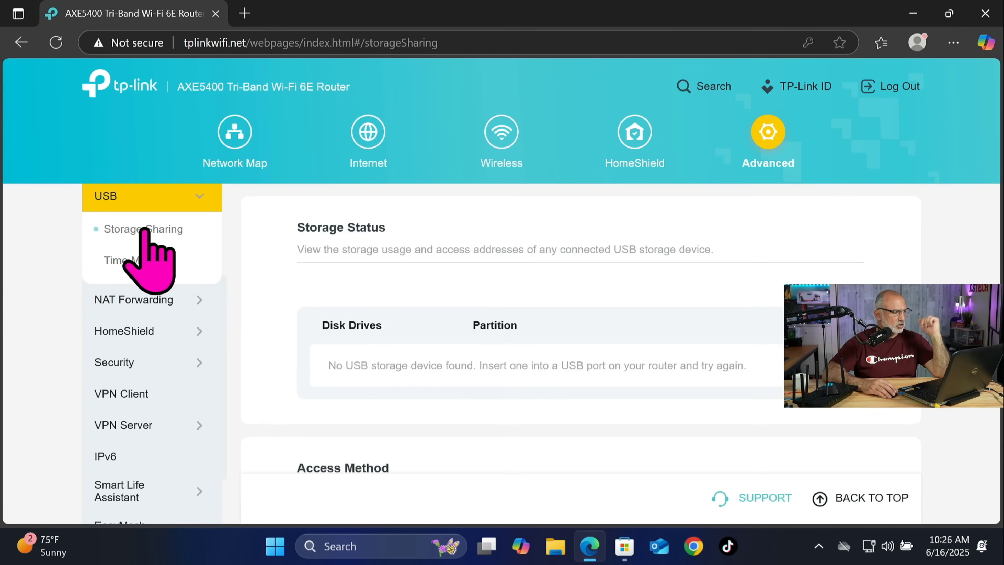
{"action": "scroll", "scroll_direction": "down", "scroll_amount": 3}
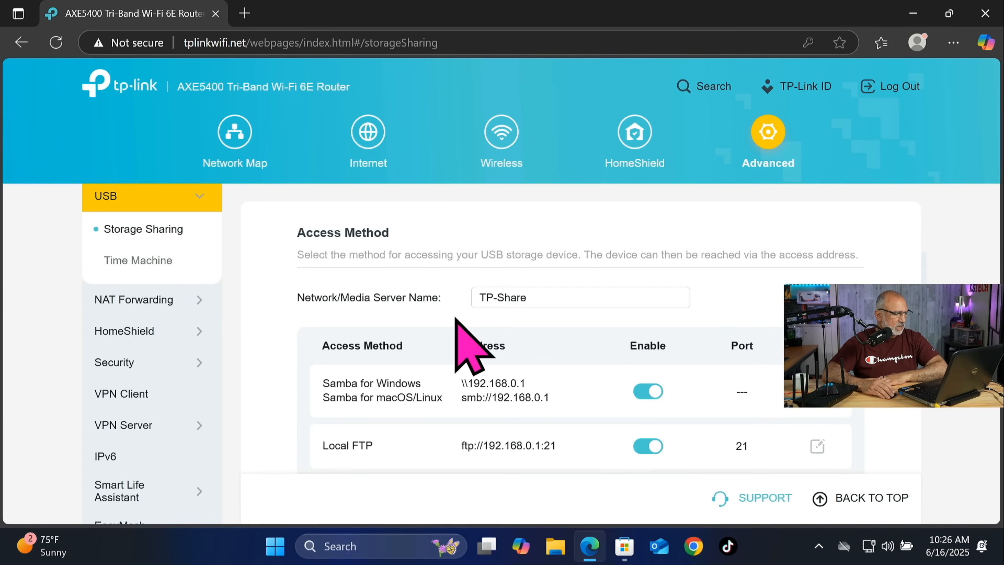
{"action": "scroll", "scroll_direction": "down", "scroll_amount": 3}
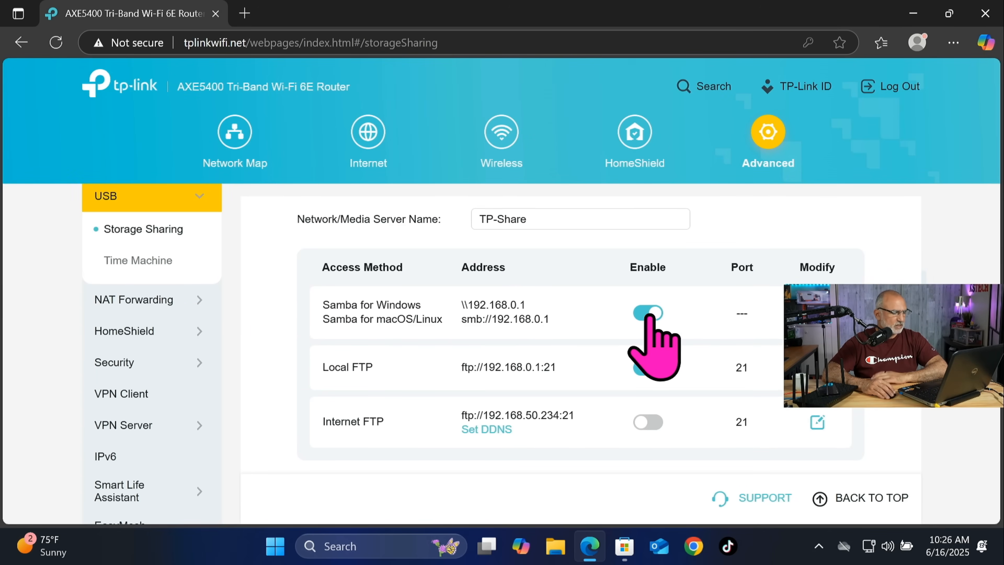
{"action": "left_click", "coordinate": [648, 367]}
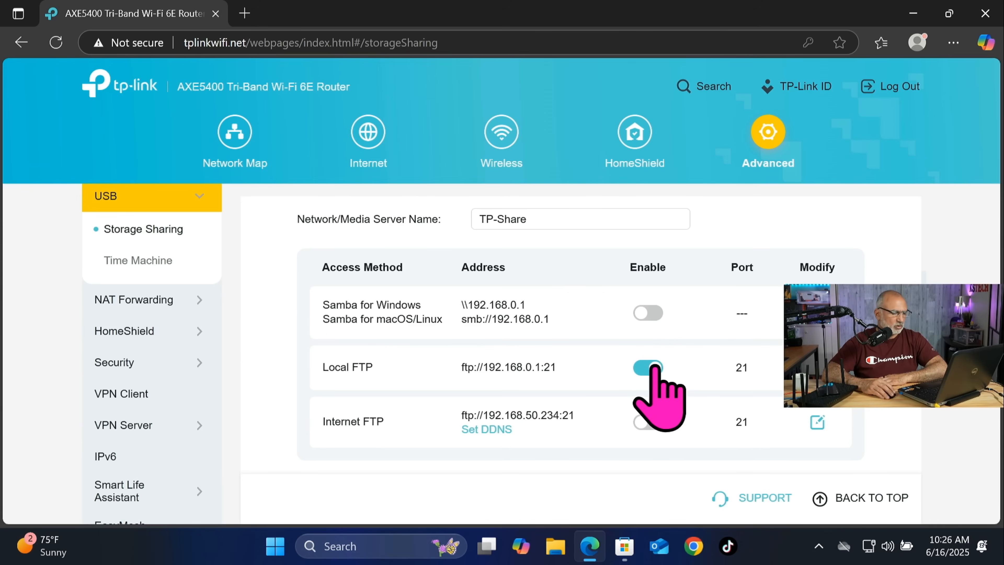
{"action": "left_click", "coordinate": [647, 372]}
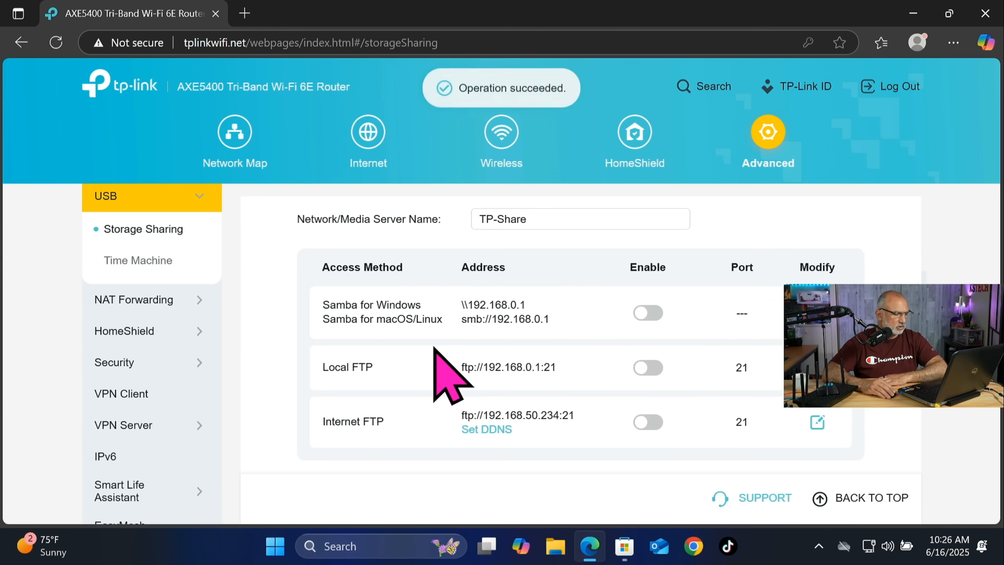
Turn off Media Sharing from USB storage
{"action": "scroll", "scroll_direction": "down", "scroll_amount": 3}
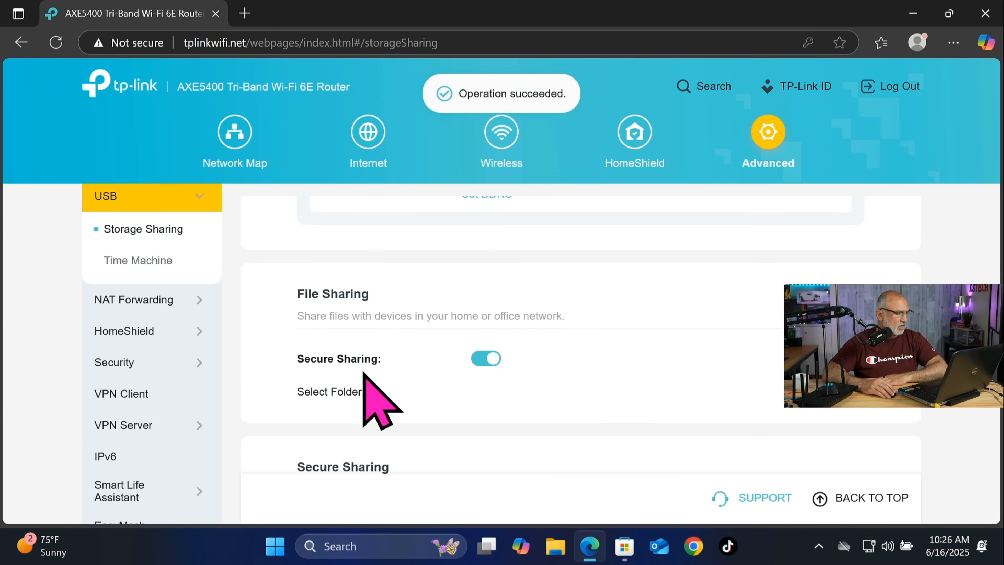
{"action": "scroll", "scroll_direction": "down", "scroll_amount": 3}
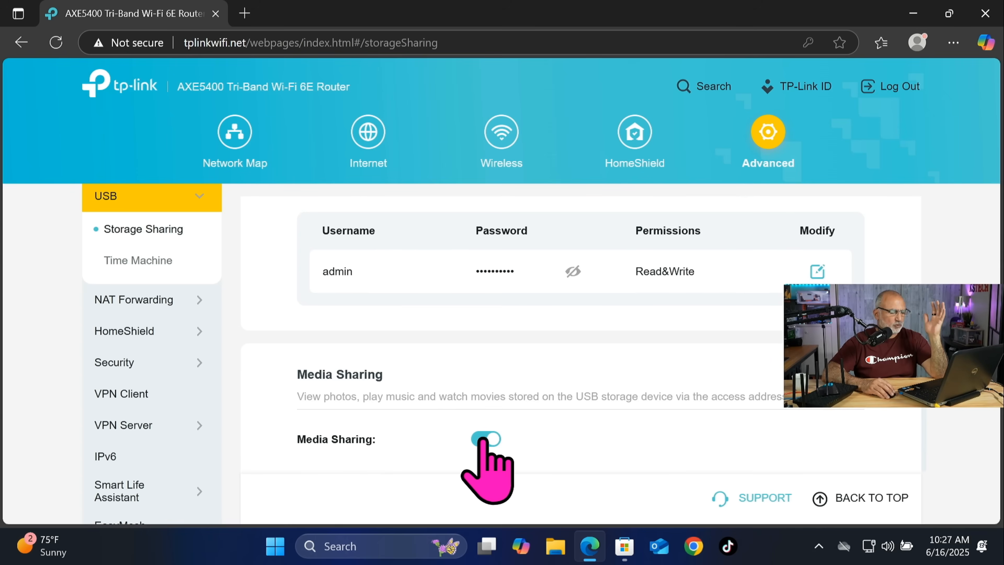
{"action": "left_click", "coordinate": [485, 438]}
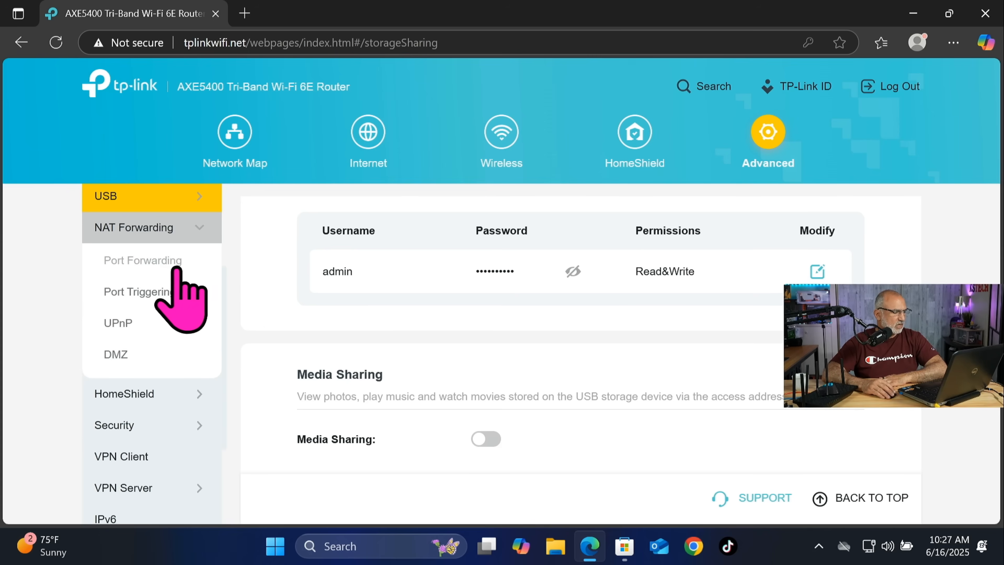
Switch UPnP off under NAT Forwarding, confirm DMZ is unticked, and expand HomeShield
{"action": "left_click", "coordinate": [117, 323]}
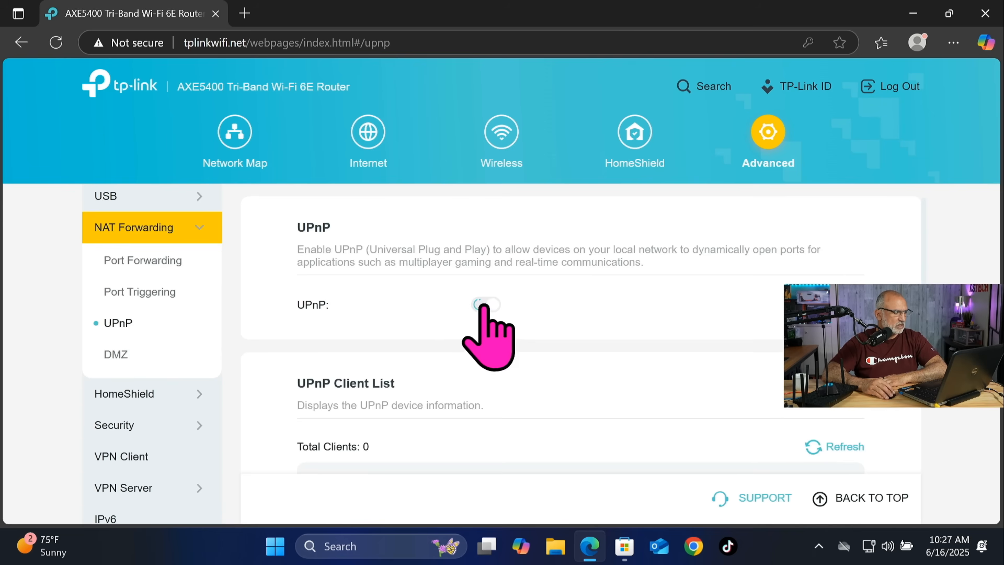
{"action": "left_click", "coordinate": [485, 304]}
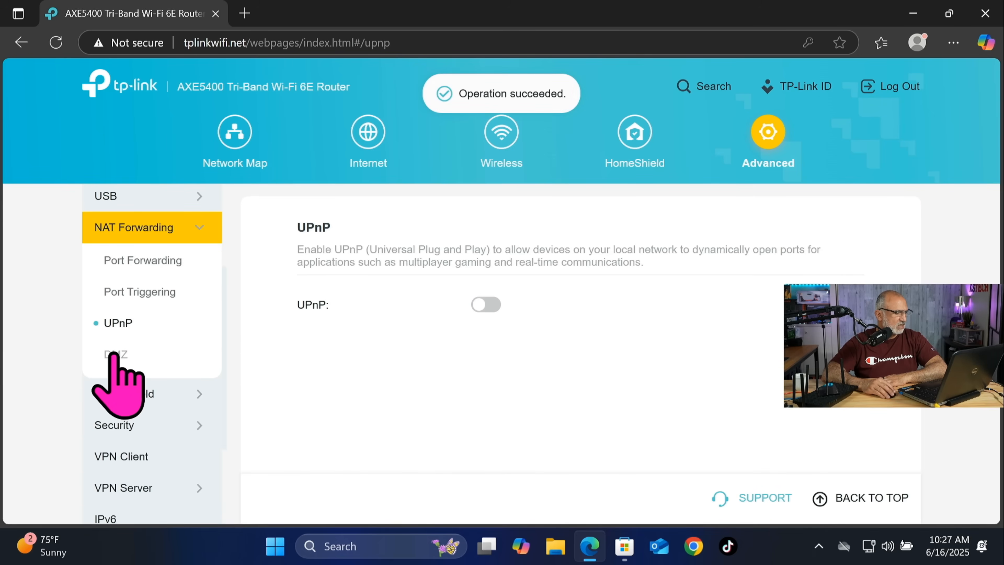
{"action": "left_click", "coordinate": [115, 353]}
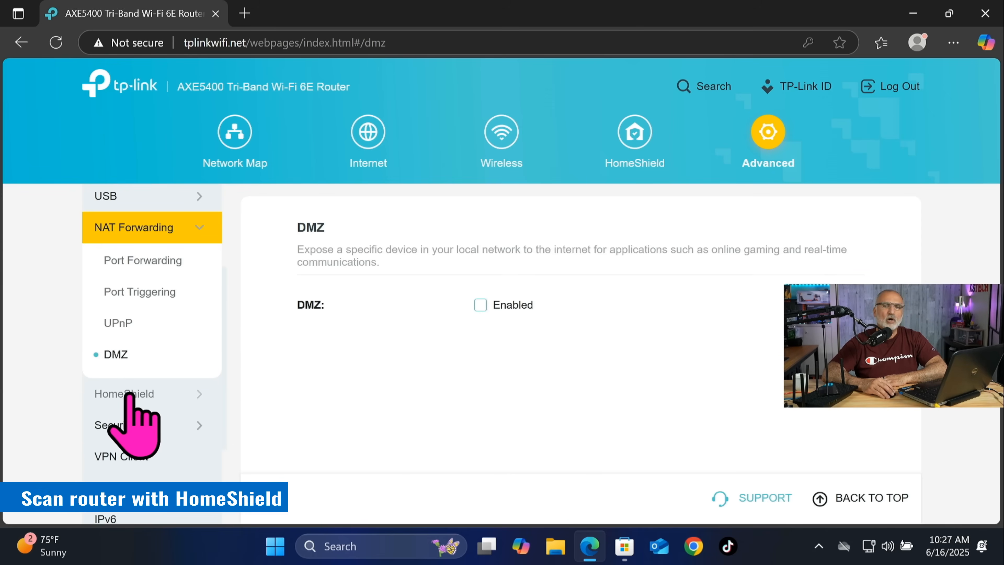
{"action": "left_click", "coordinate": [125, 393]}
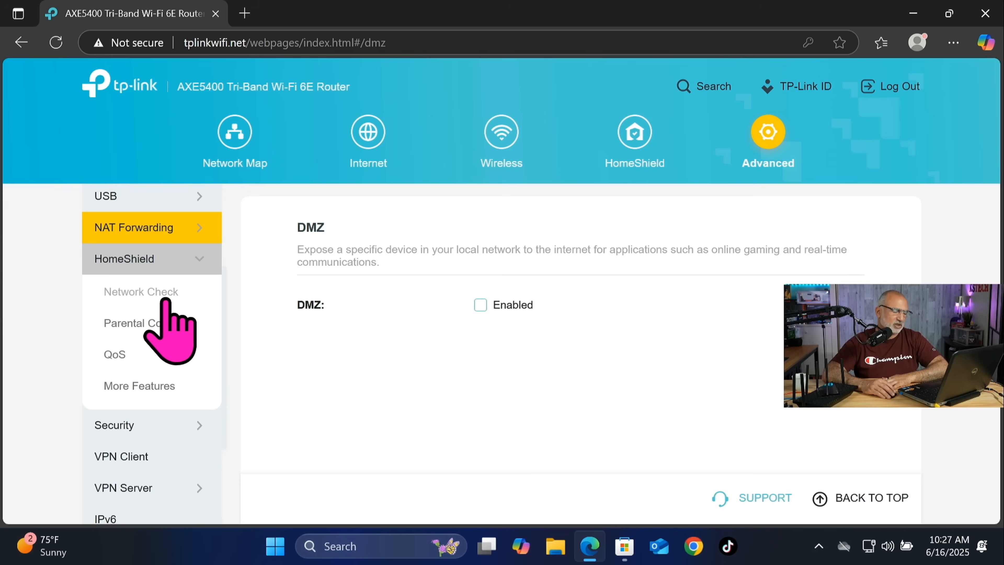
Run a HomeShield Network Check scan and review results flagging the enabled guest network
{"action": "left_click", "coordinate": [141, 292]}
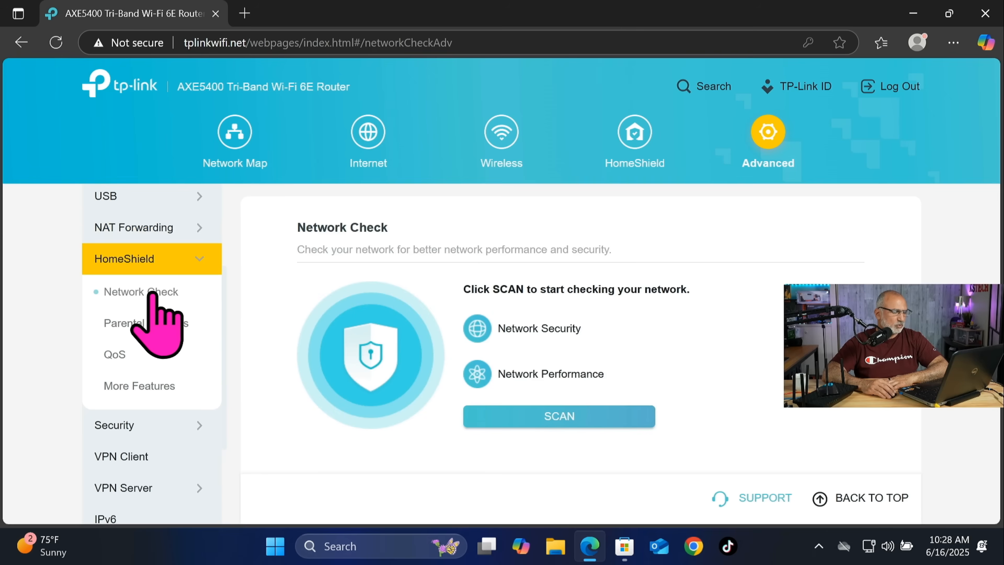
{"action": "left_click", "coordinate": [560, 416]}
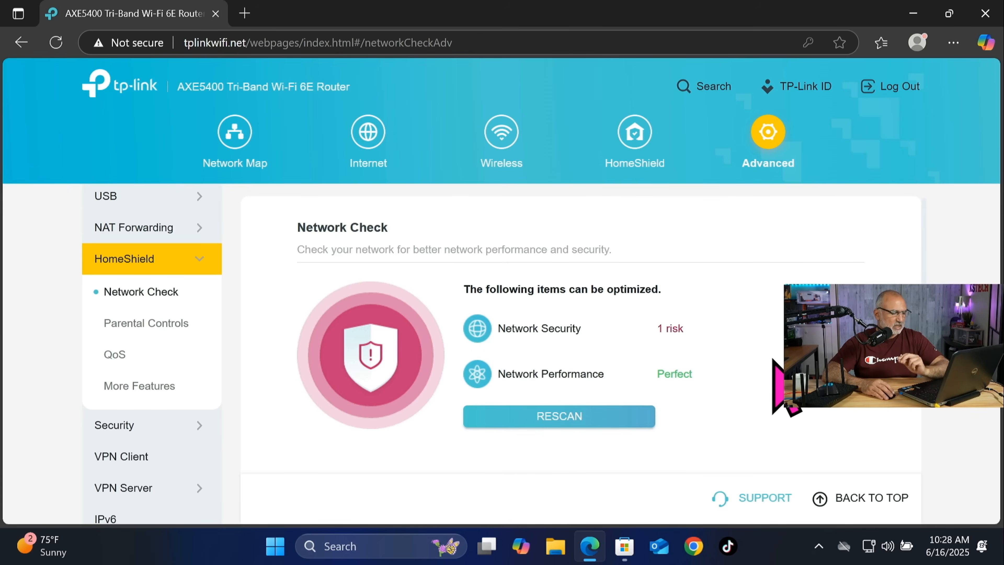
{"action": "mouse_move", "coordinate": [731, 348]}
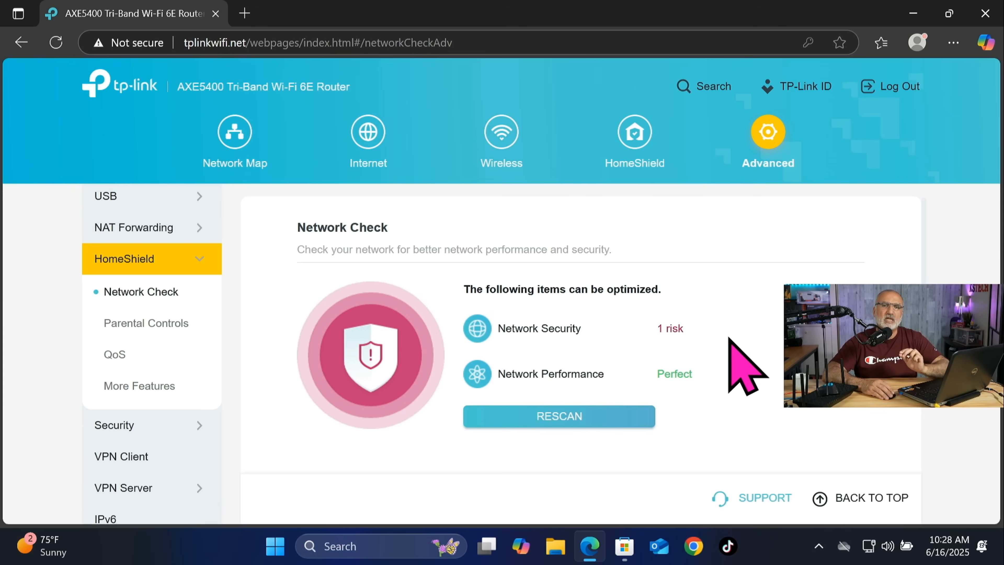
{"action": "mouse_move", "coordinate": [715, 359]}
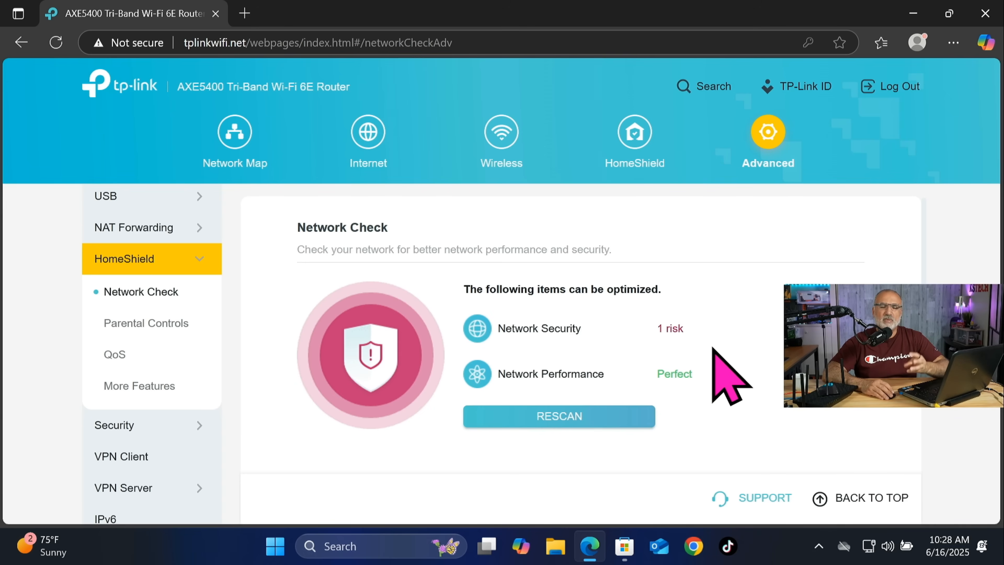
{"action": "mouse_move", "coordinate": [682, 378]}
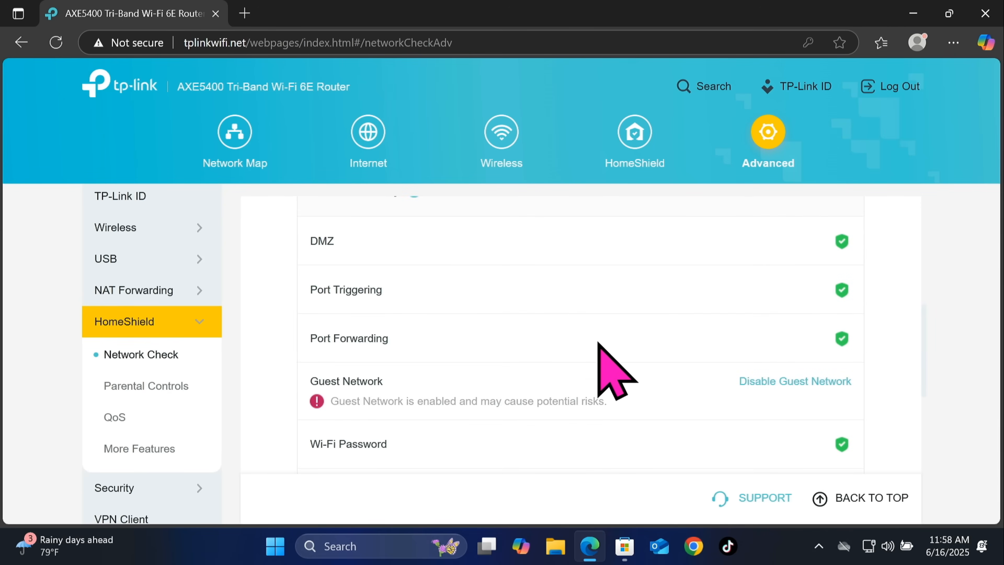
{"action": "mouse_move", "coordinate": [646, 437]}
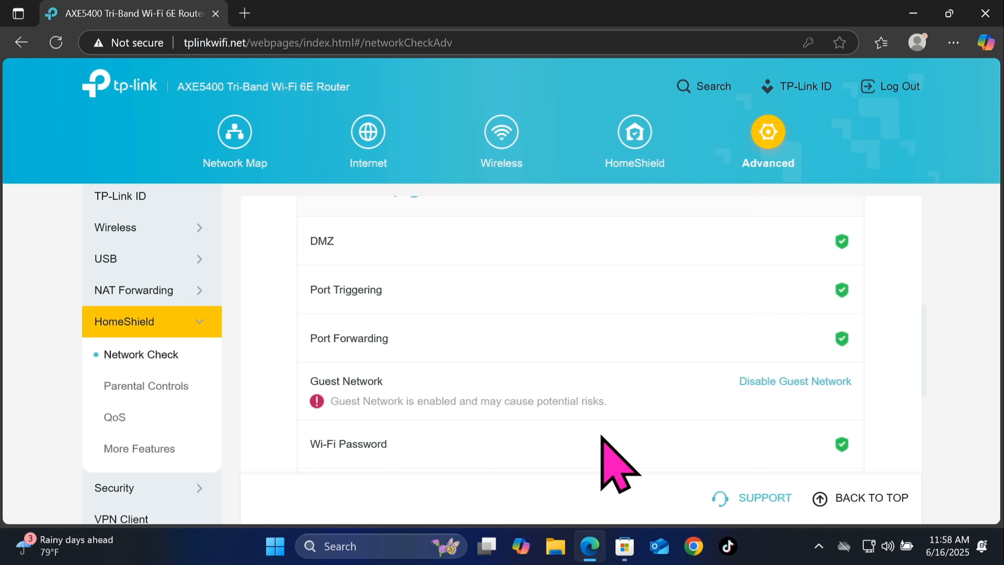
{"action": "scroll", "scroll_direction": "down", "scroll_amount": 3}
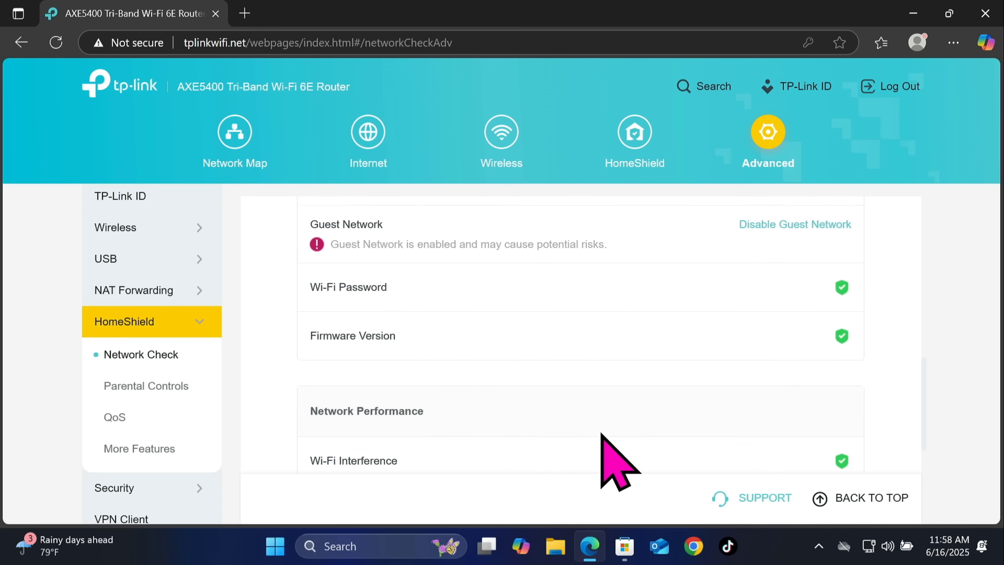
{"action": "scroll", "scroll_direction": "down", "scroll_amount": 3}
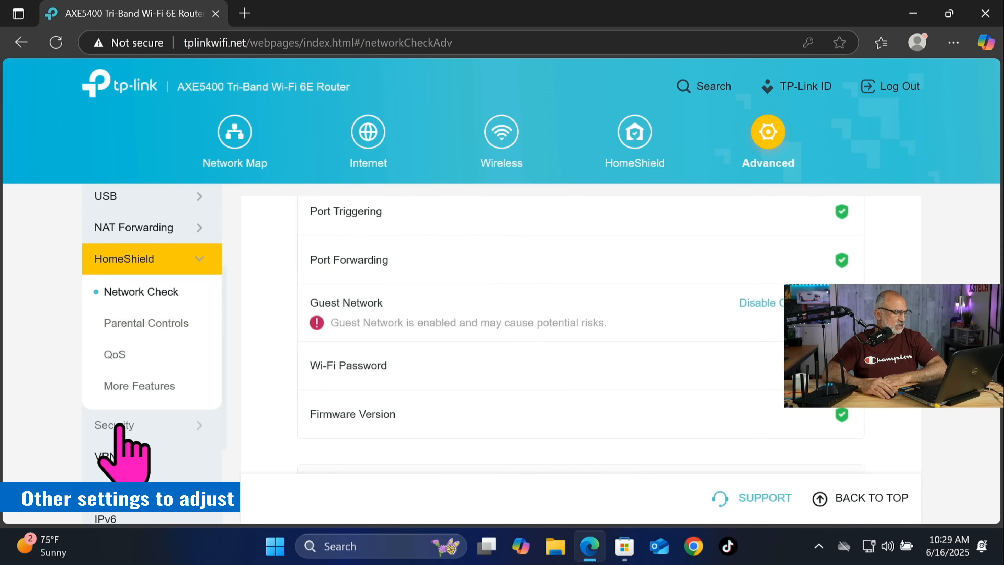
Review Security > Firewall (SPI on, WAN ping off), then show the IPv6 page with IPv6 disabled
{"action": "left_click", "coordinate": [114, 425]}
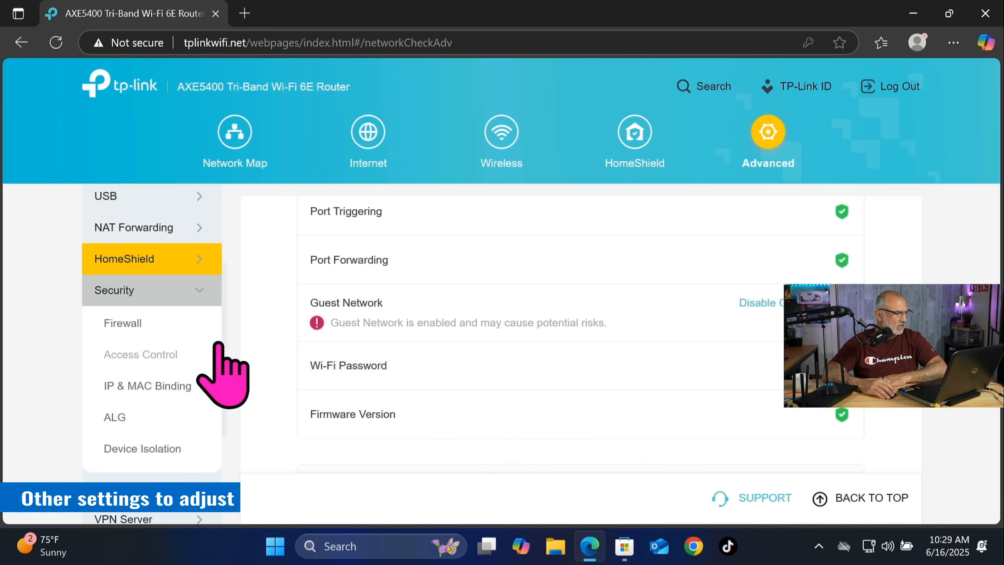
{"action": "left_click", "coordinate": [122, 323]}
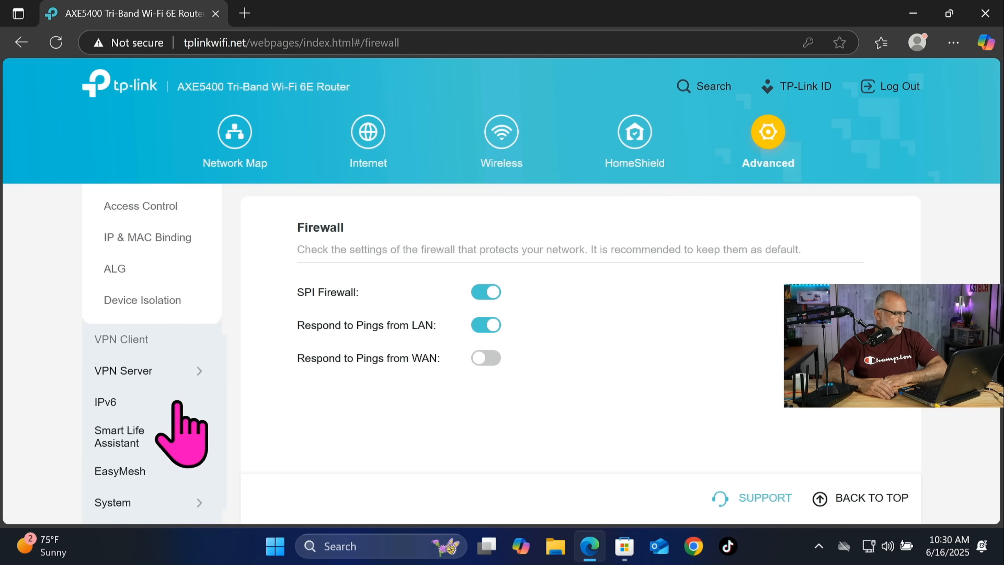
{"action": "left_click", "coordinate": [106, 402]}
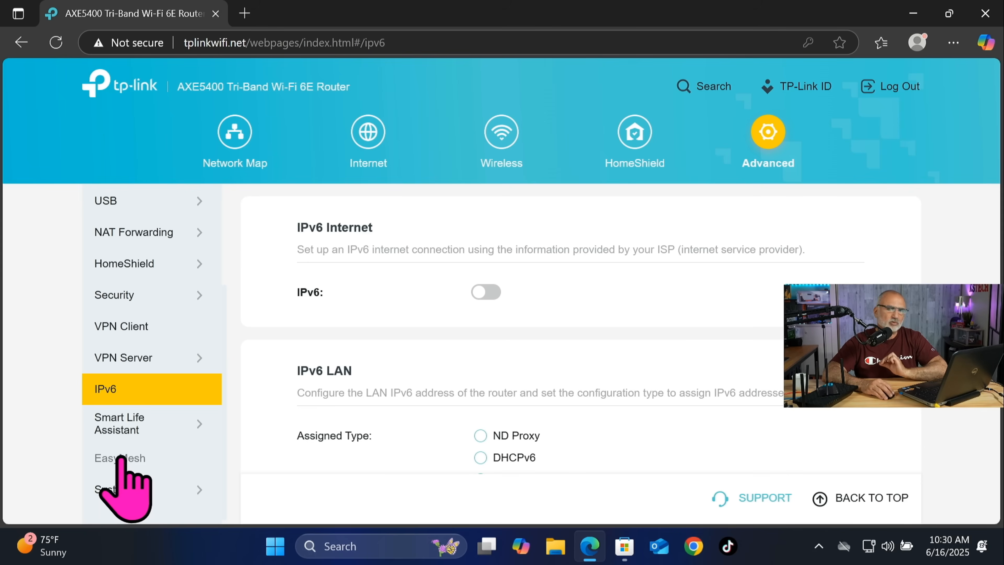
Turn the EasyMesh toggle off, then expand the System settings group
{"action": "left_click", "coordinate": [120, 458]}
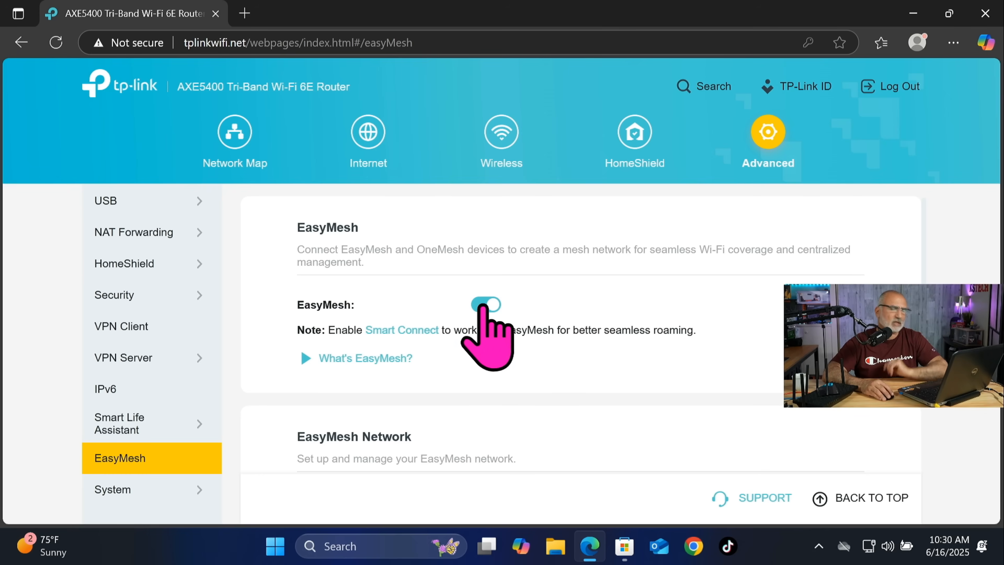
{"action": "left_click", "coordinate": [486, 304]}
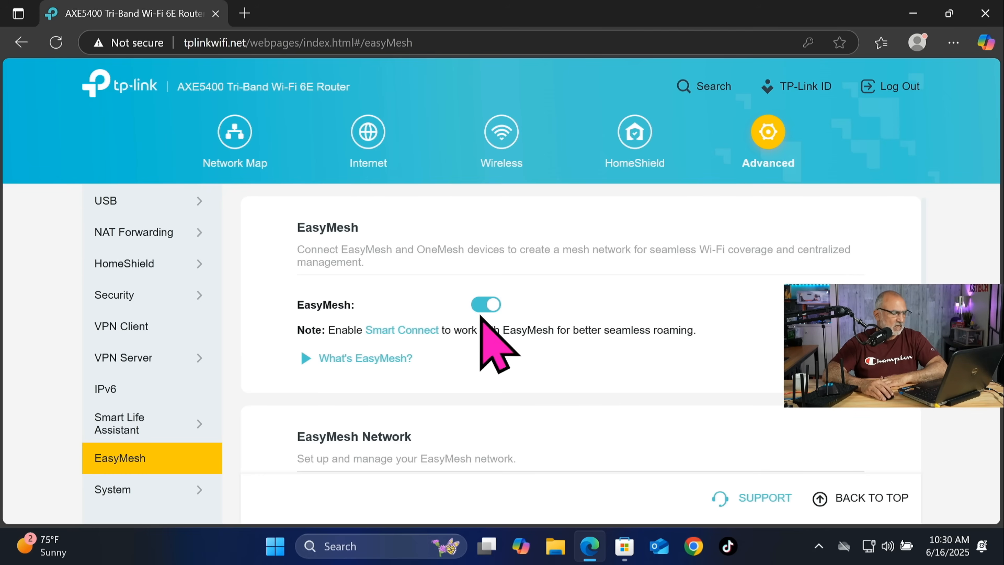
{"action": "left_click", "coordinate": [486, 304]}
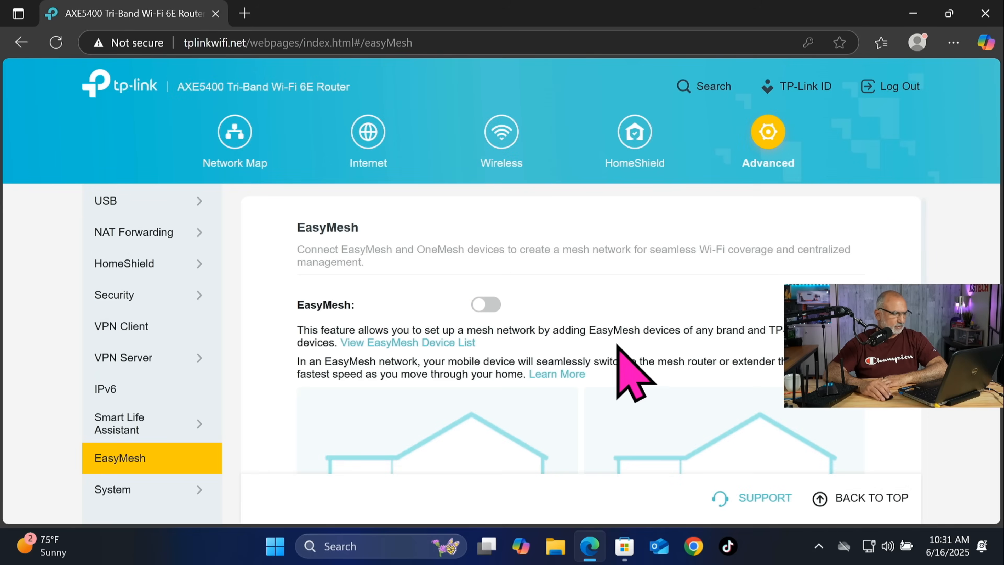
{"action": "mouse_move", "coordinate": [204, 503]}
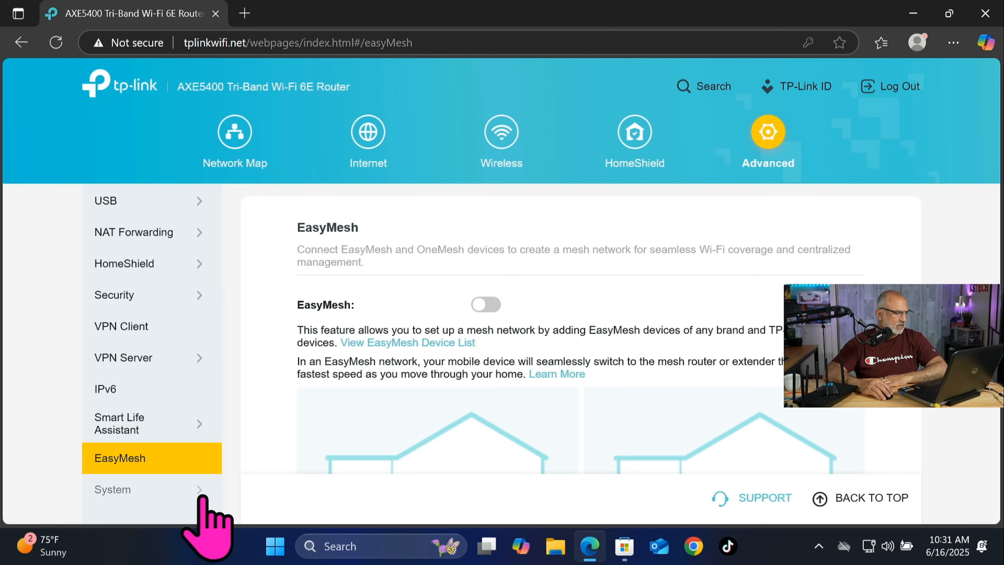
{"action": "left_click", "coordinate": [123, 490]}
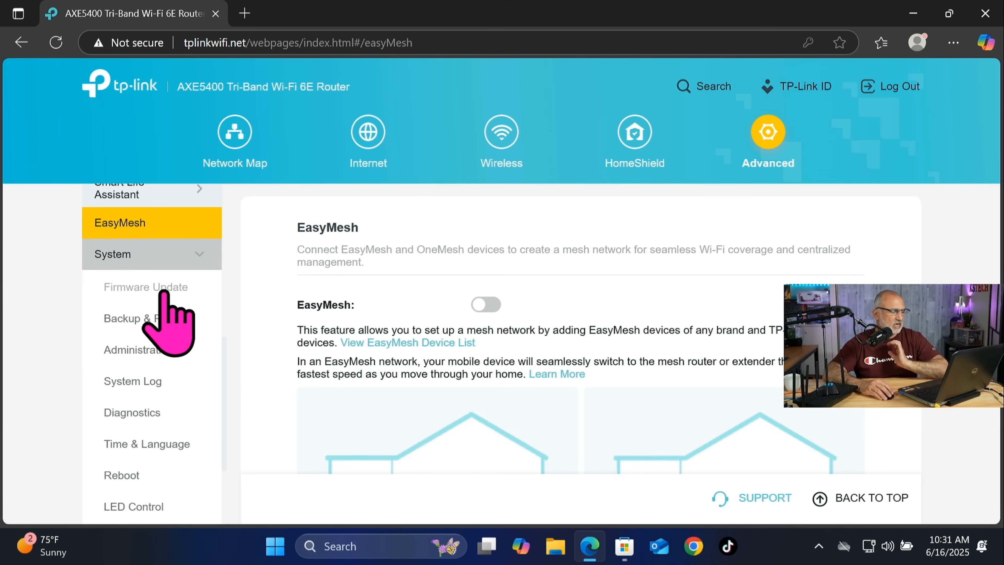
Confirm firmware is up to date, then enable Local Management via HTTPS in Administration
{"action": "left_click", "coordinate": [146, 287]}
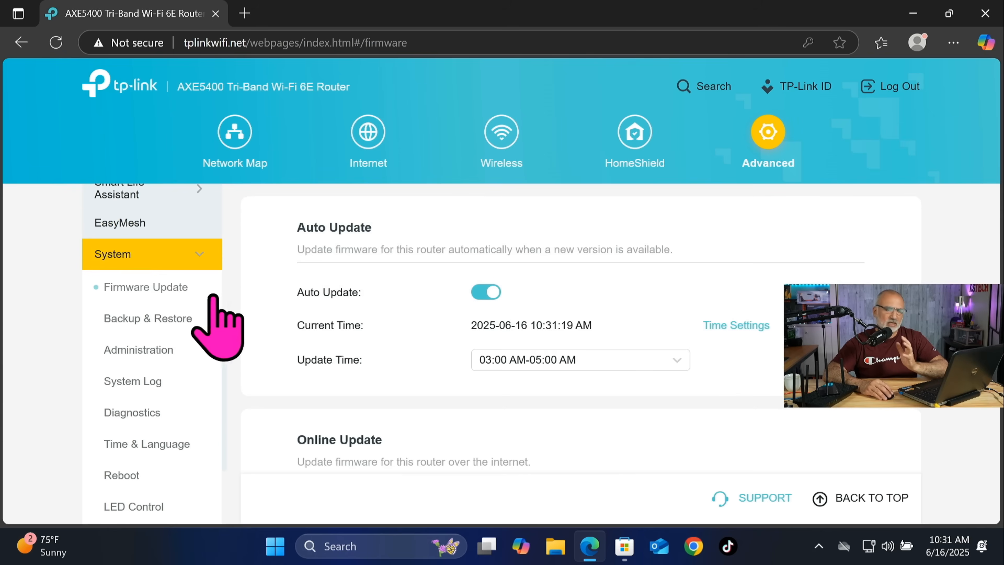
{"action": "scroll", "scroll_direction": "down", "scroll_amount": 3}
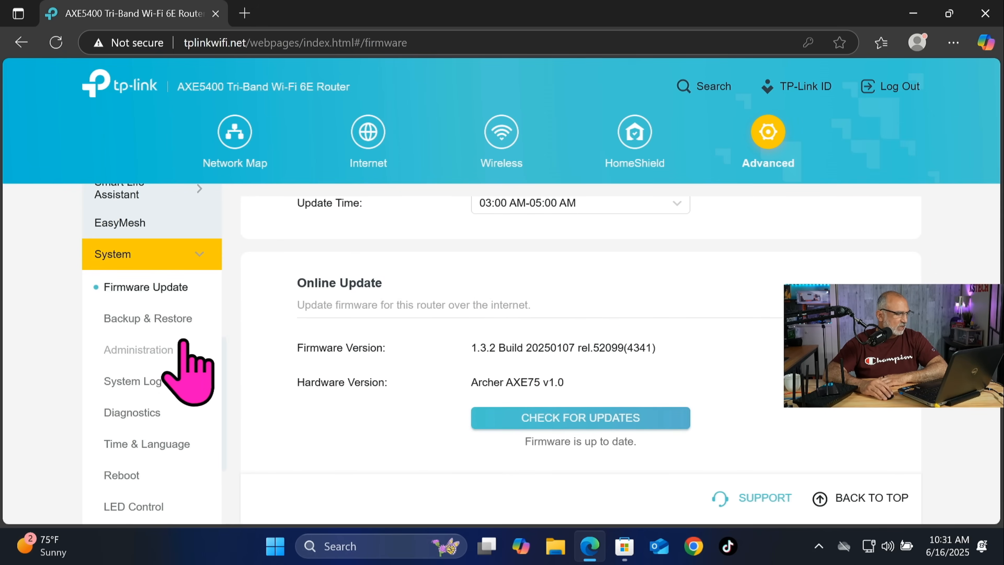
{"action": "left_click", "coordinate": [138, 349]}
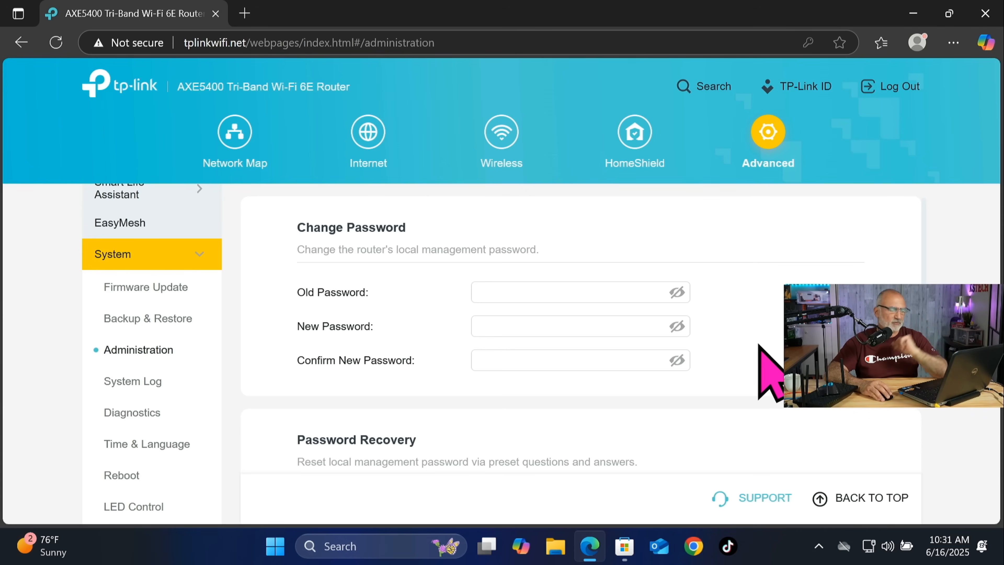
{"action": "scroll", "scroll_direction": "down", "scroll_amount": 3}
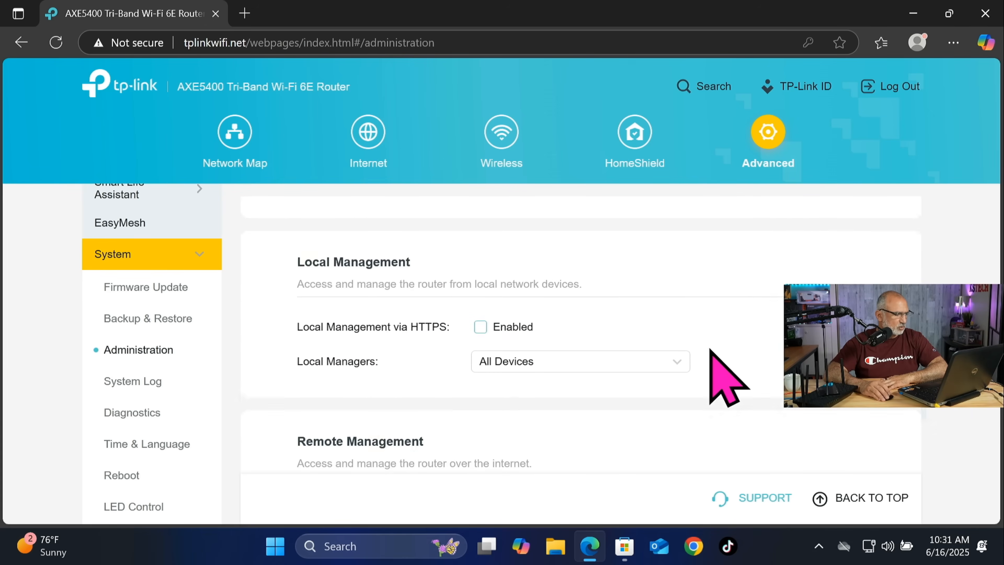
{"action": "scroll", "scroll_direction": "down", "scroll_amount": 3}
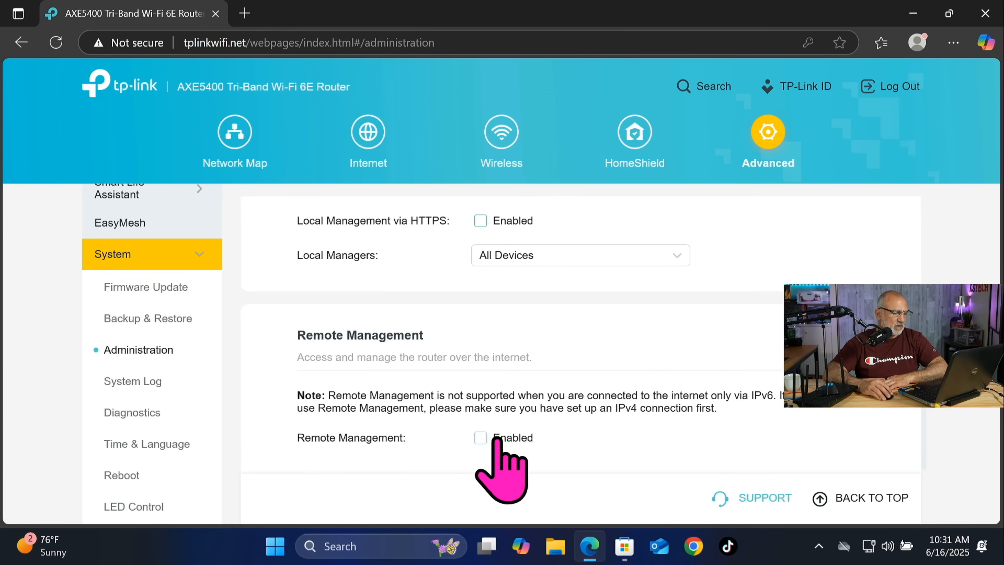
{"action": "mouse_move", "coordinate": [622, 390]}
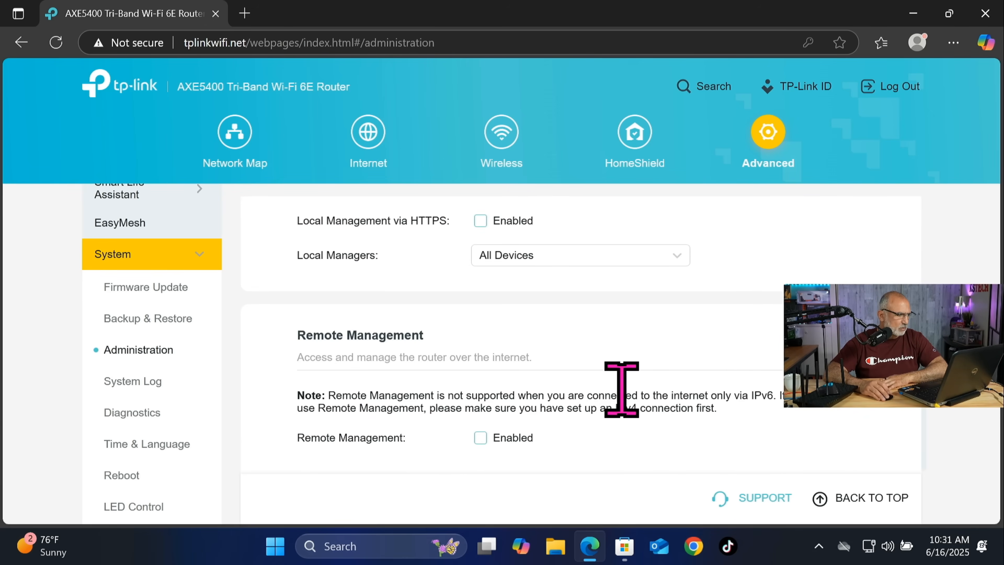
{"action": "scroll", "scroll_direction": "up", "scroll_amount": 3}
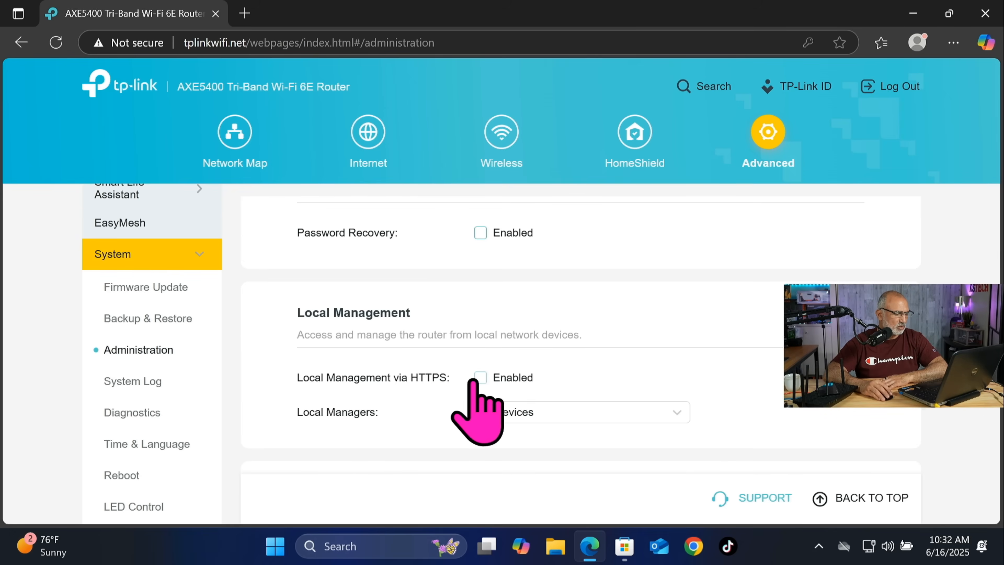
{"action": "left_click", "coordinate": [481, 377]}
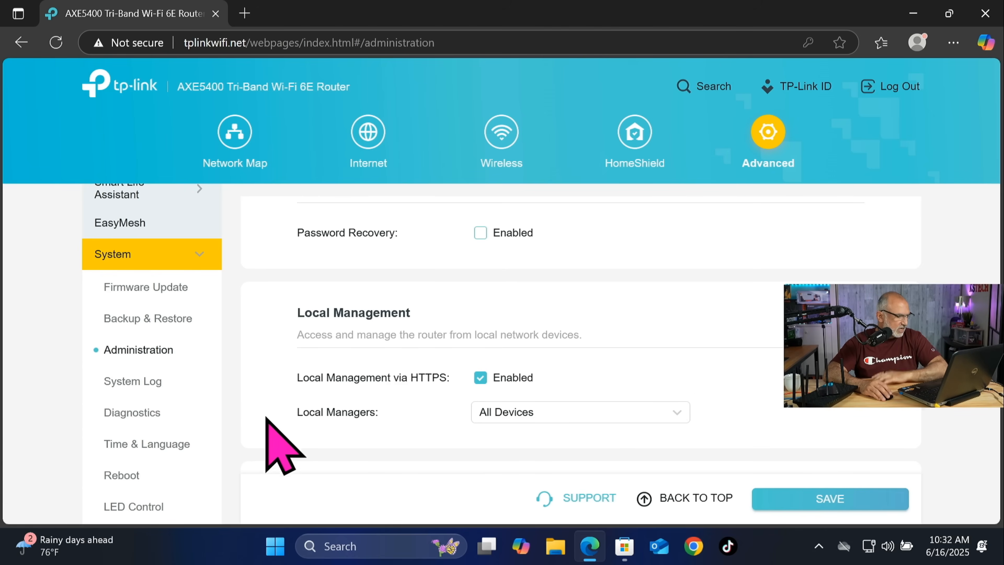
Bring up the reboot schedule showing weekly Monday 3 AM
{"action": "left_click", "coordinate": [121, 475]}
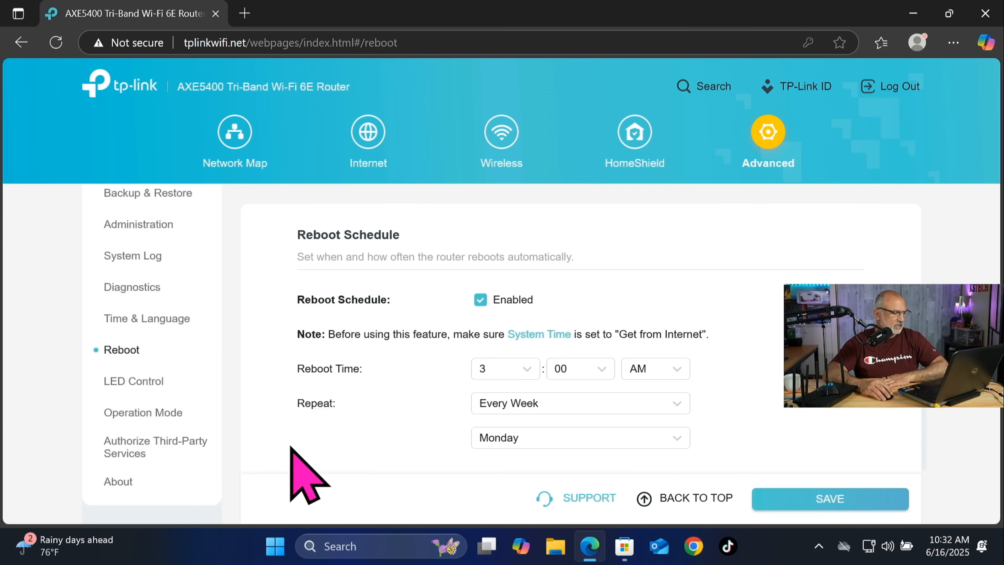
Turn off Client Identification sharing for third-party services and confirm
{"action": "left_click", "coordinate": [155, 446]}
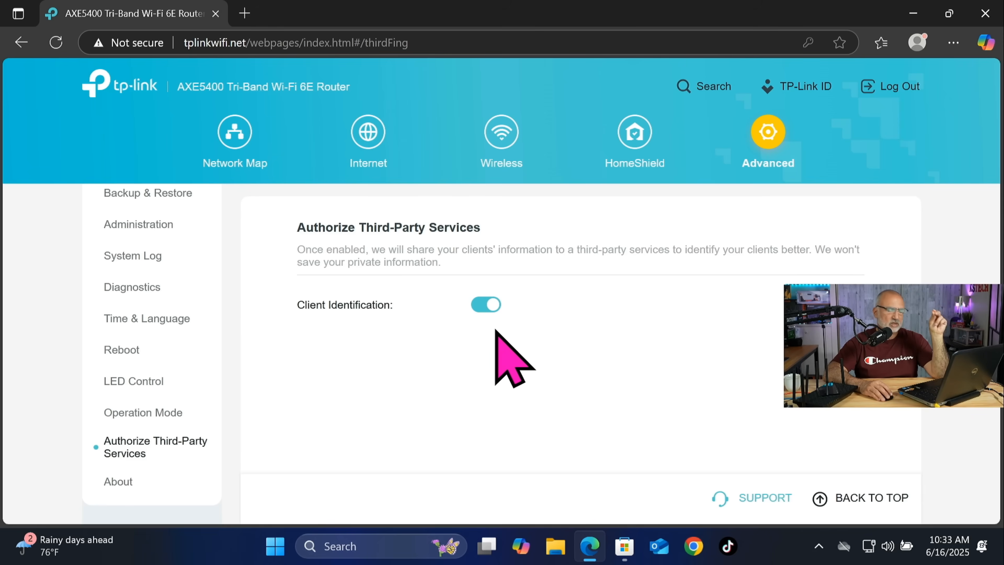
{"action": "mouse_move", "coordinate": [553, 269]}
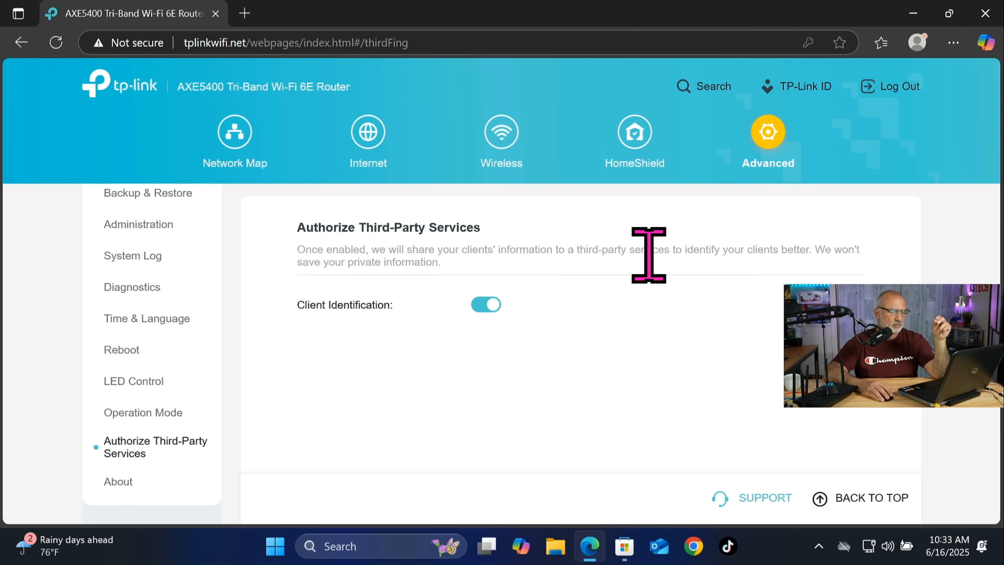
{"action": "left_click", "coordinate": [486, 304]}
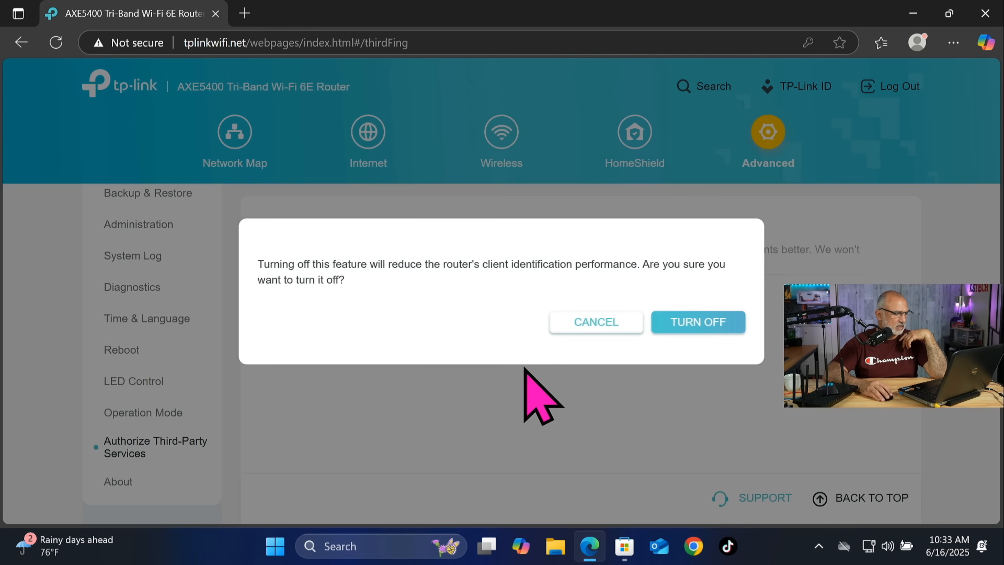
{"action": "left_click", "coordinate": [699, 322]}
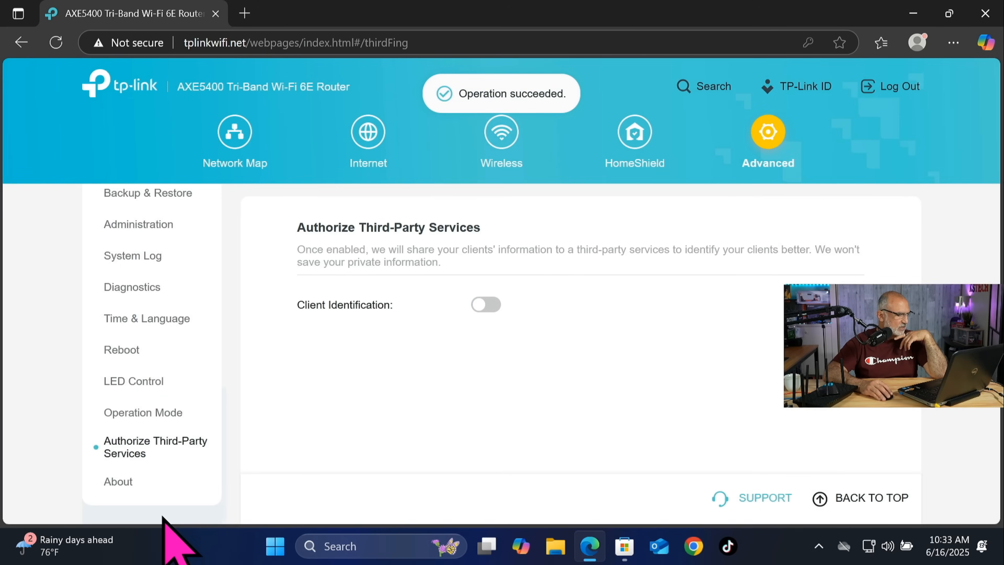
Leave the User Experience Improvement Program in About
{"action": "left_click", "coordinate": [119, 482]}
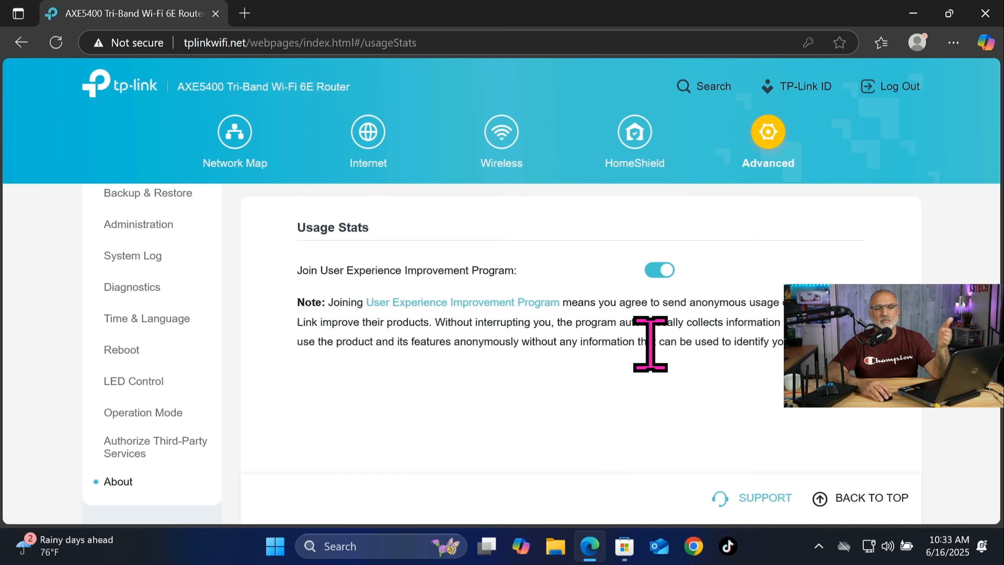
{"action": "mouse_move", "coordinate": [704, 338]}
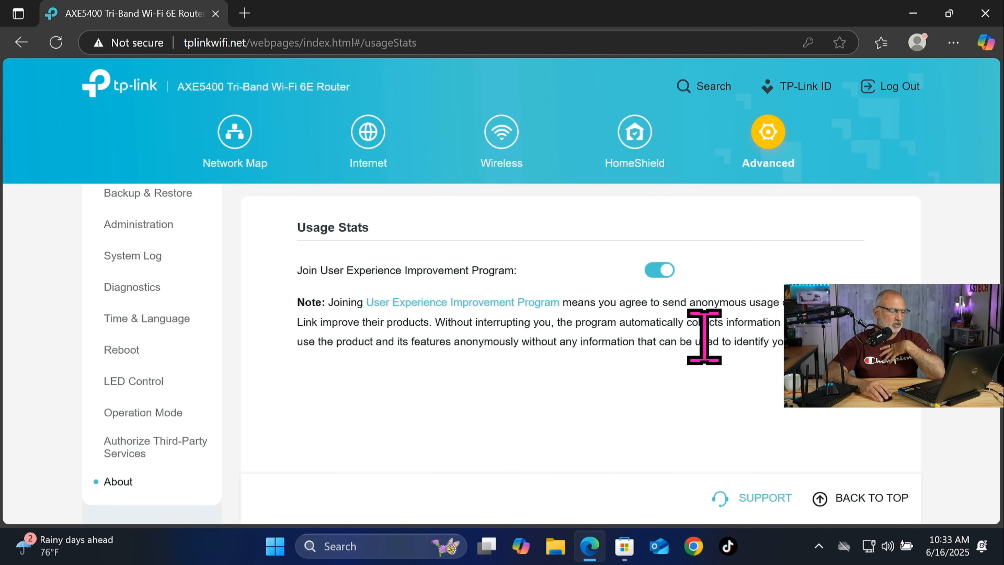
{"action": "left_click", "coordinate": [659, 270]}
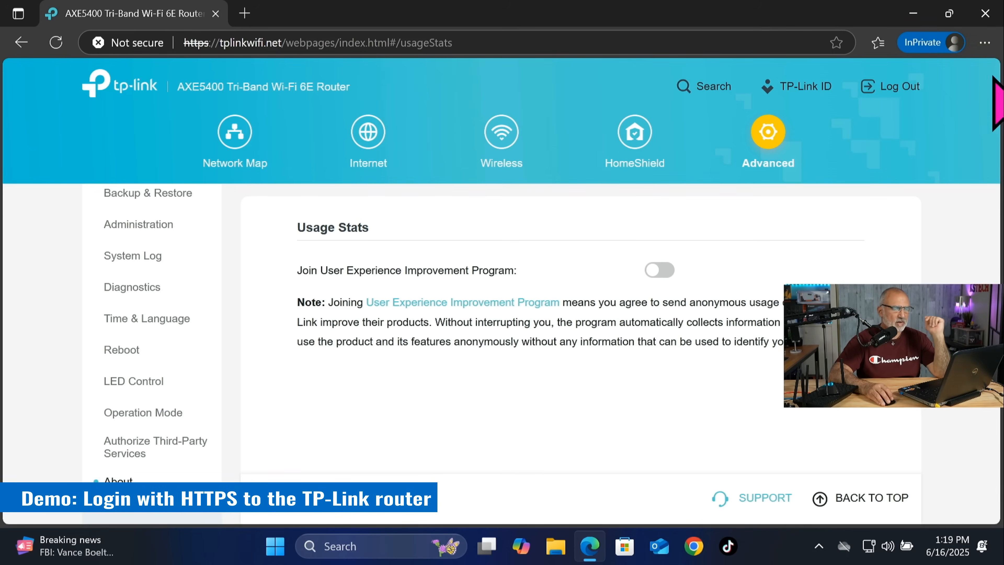
{"action": "left_click", "coordinate": [900, 86]}
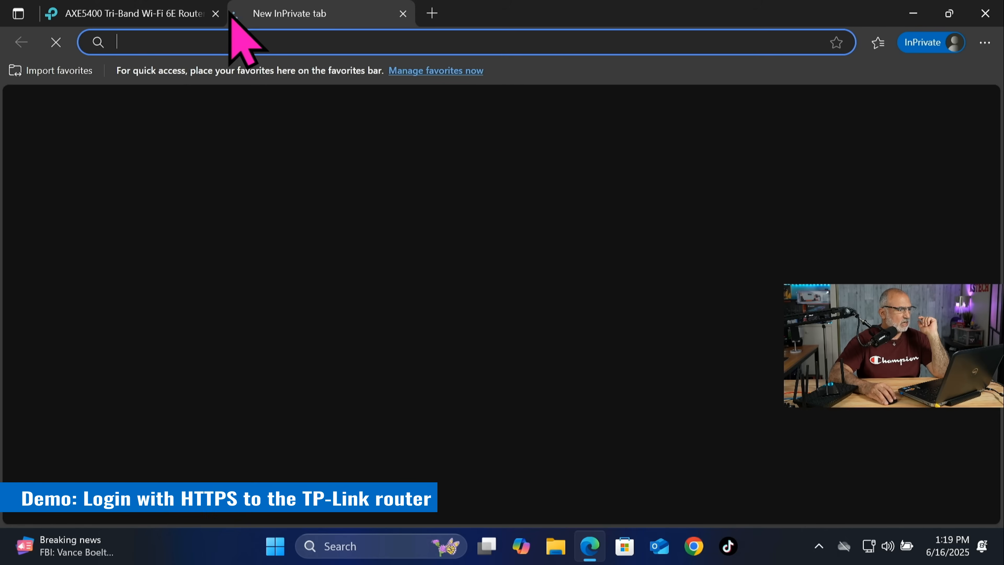
{"action": "left_click", "coordinate": [215, 13]}
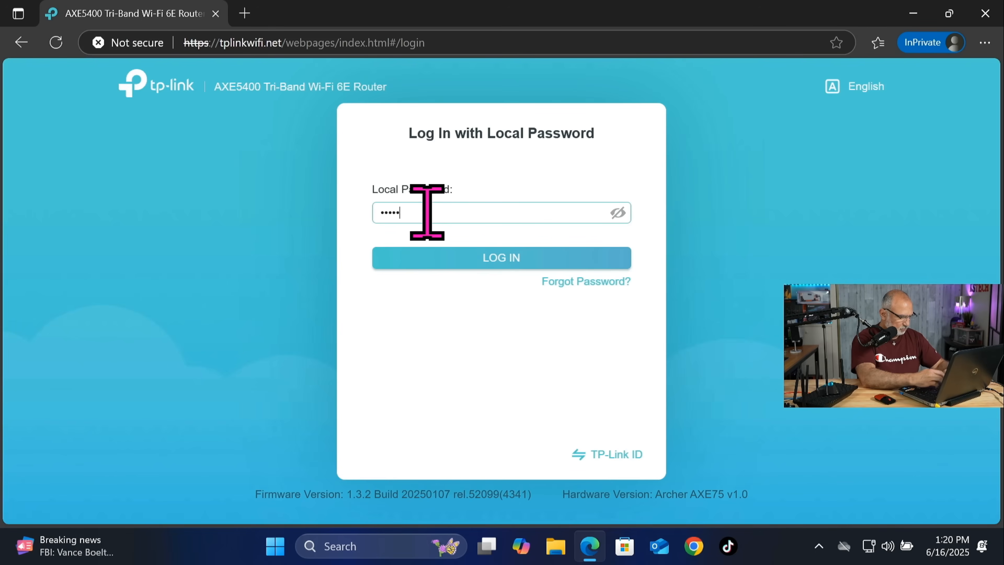
{"action": "left_click", "coordinate": [502, 258]}
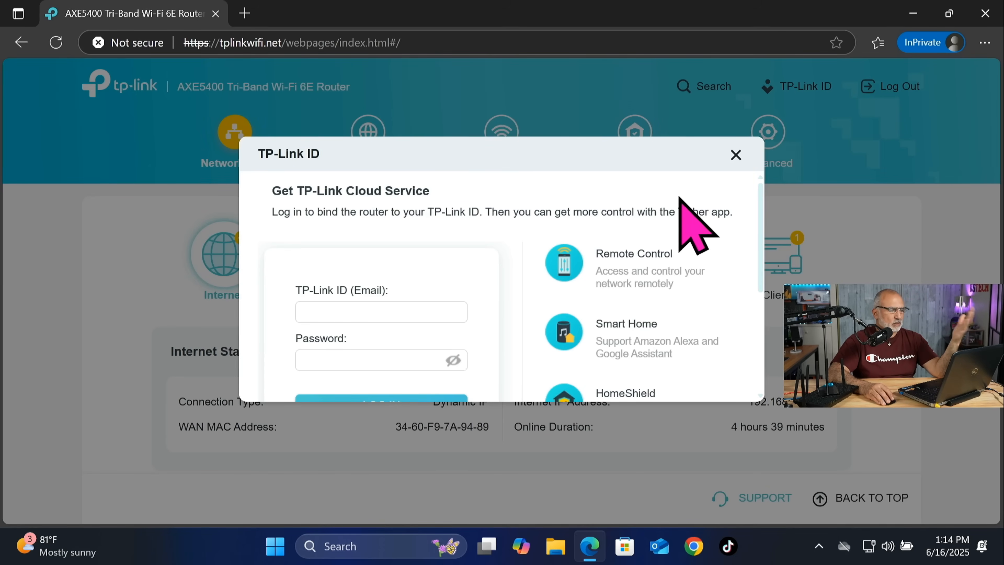
{"action": "mouse_move", "coordinate": [736, 155]}
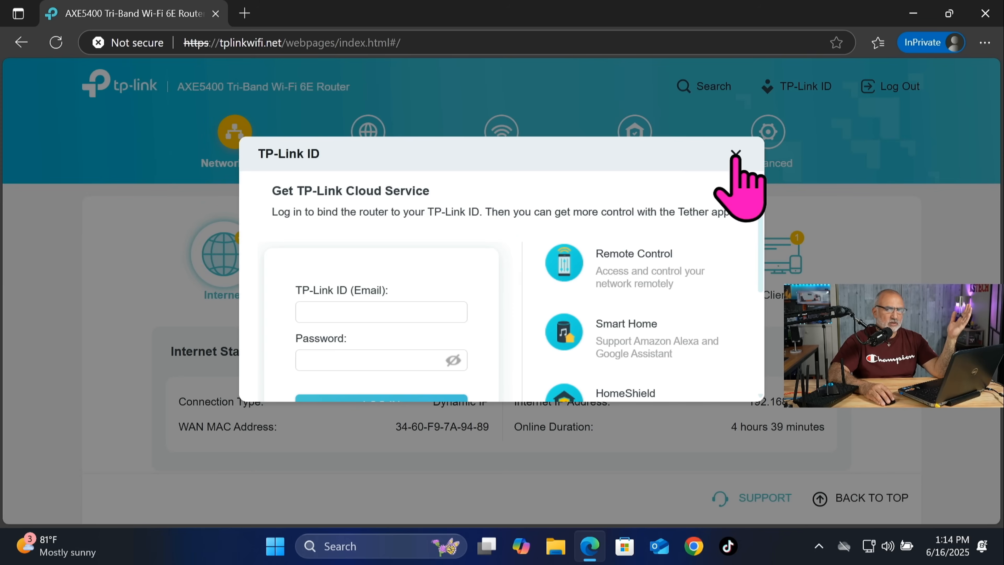
Dismiss the TP-Link ID prompt and inspect the router's self-issued tplinkwifi.net certificate, valid until 2030
{"action": "left_click", "coordinate": [738, 154]}
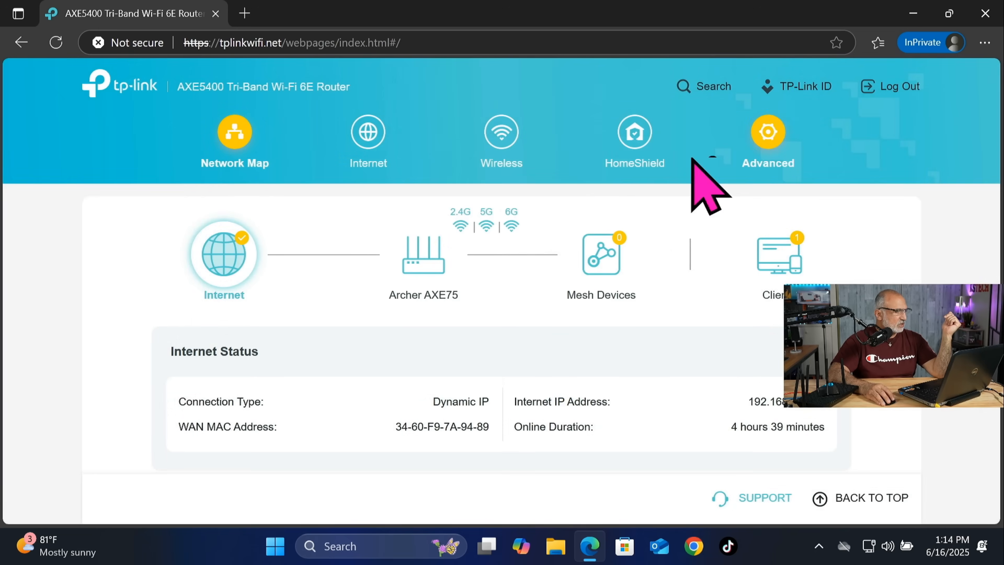
{"action": "mouse_move", "coordinate": [137, 51]}
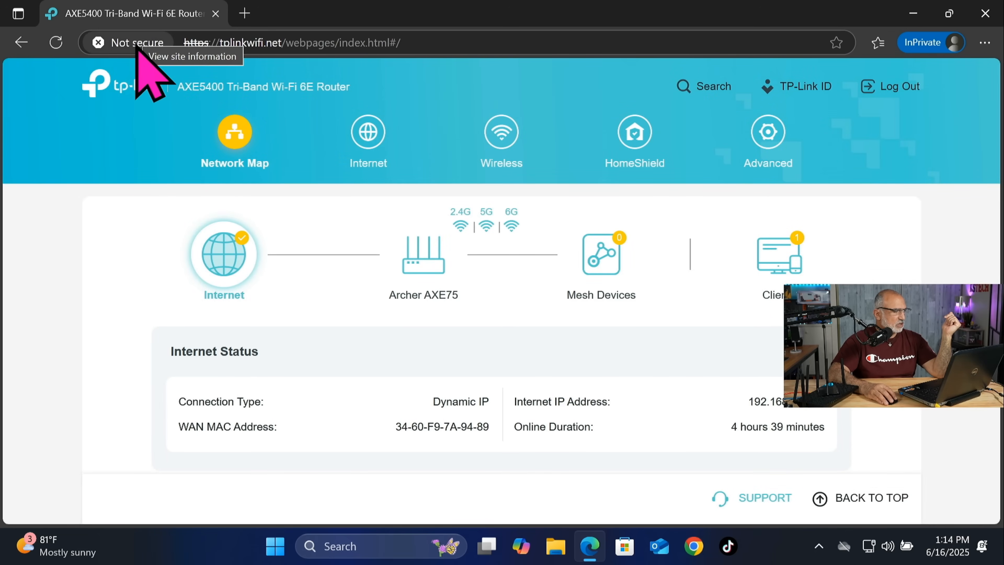
{"action": "left_click", "coordinate": [99, 43]}
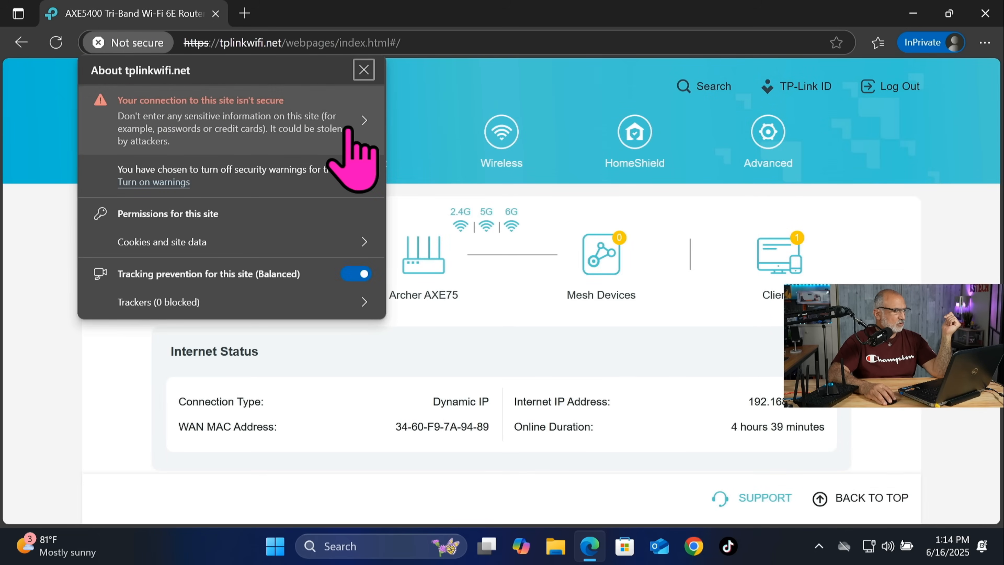
{"action": "left_click", "coordinate": [364, 121]}
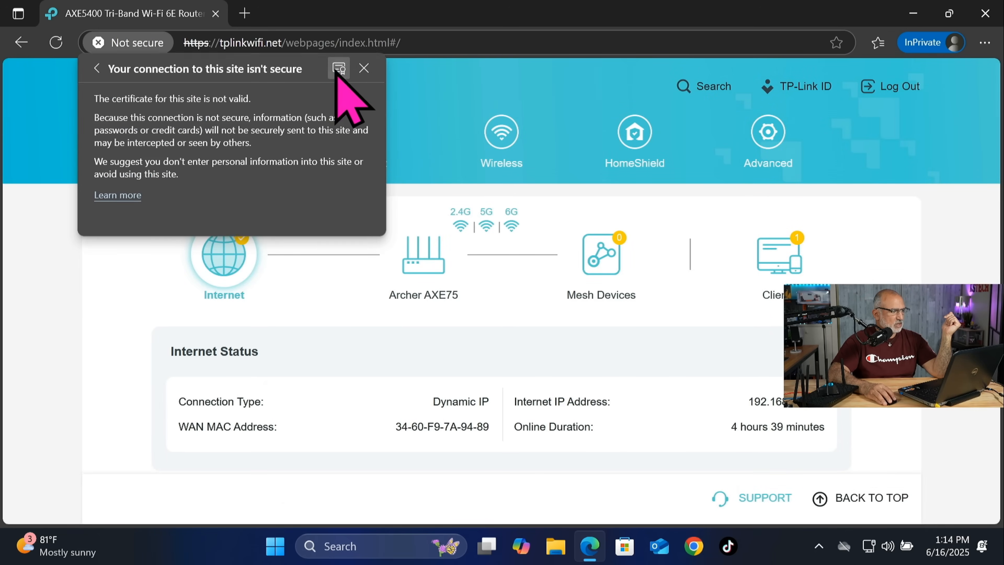
{"action": "left_click", "coordinate": [339, 69]}
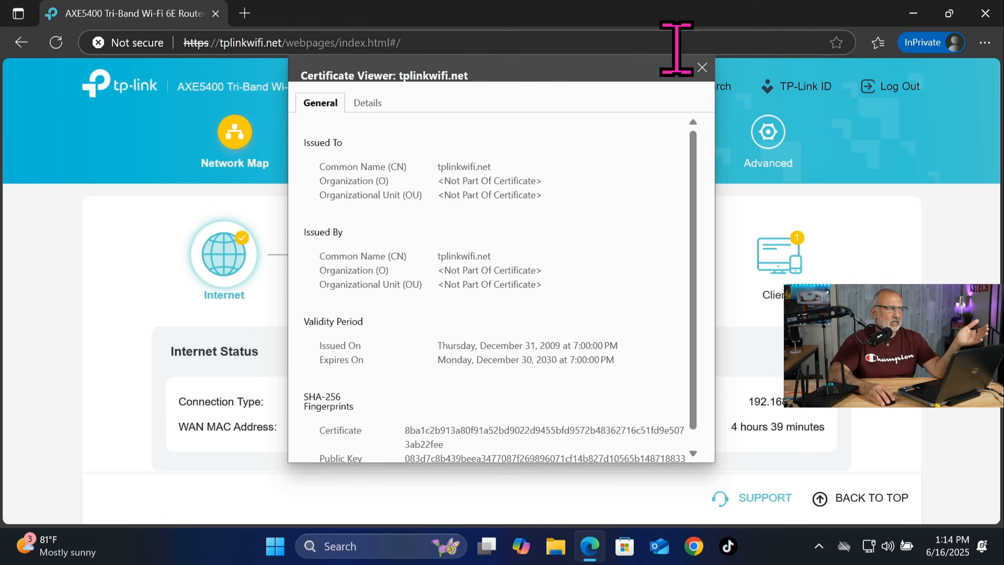
{"action": "left_click", "coordinate": [702, 67]}
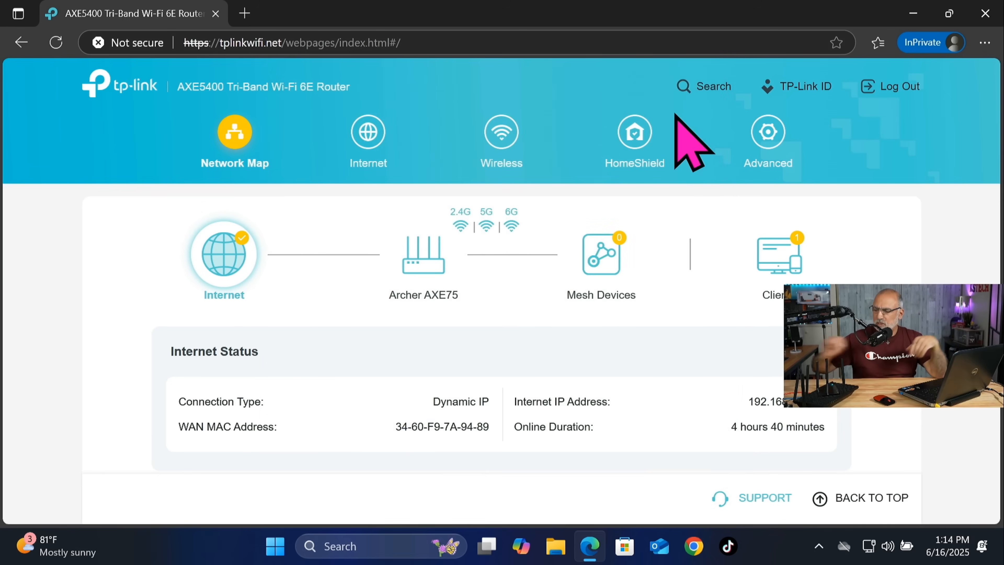